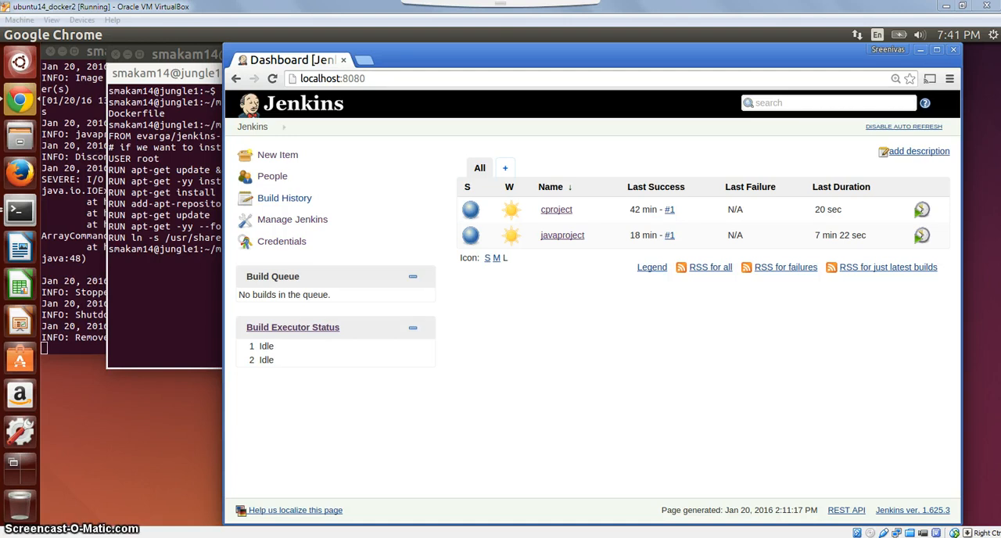
pyautogui.moveTo(590, 243)
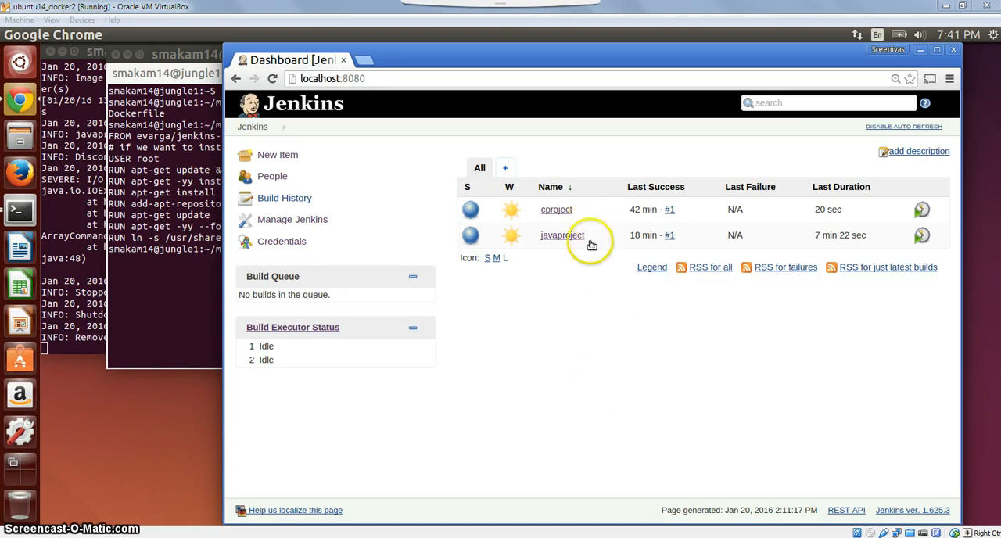
pyautogui.moveTo(588, 269)
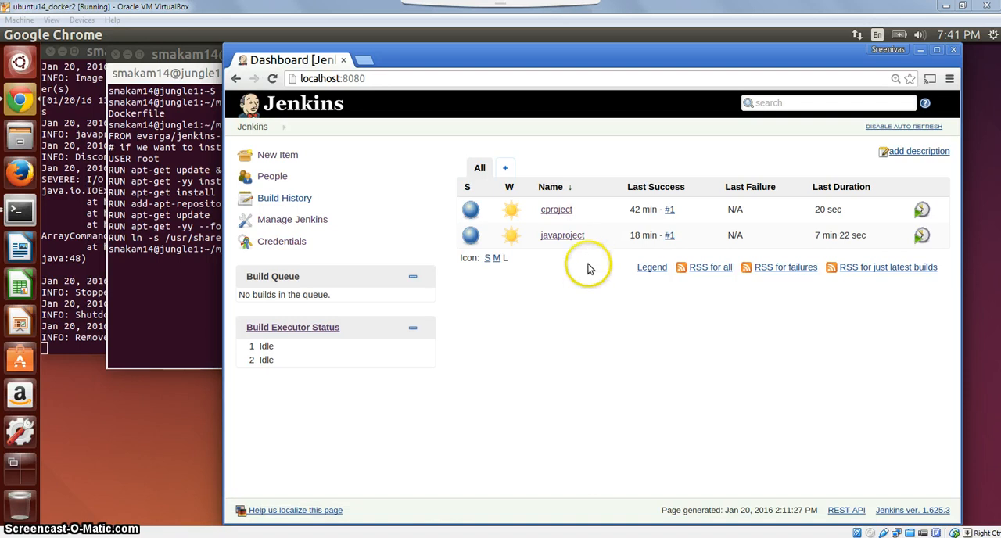
pyautogui.moveTo(591, 300)
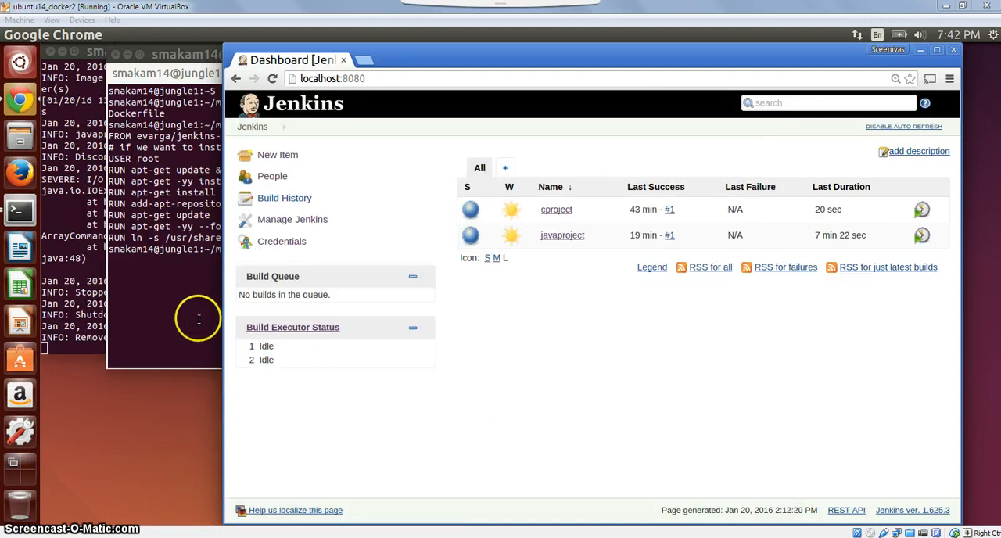
pyautogui.moveTo(197, 316)
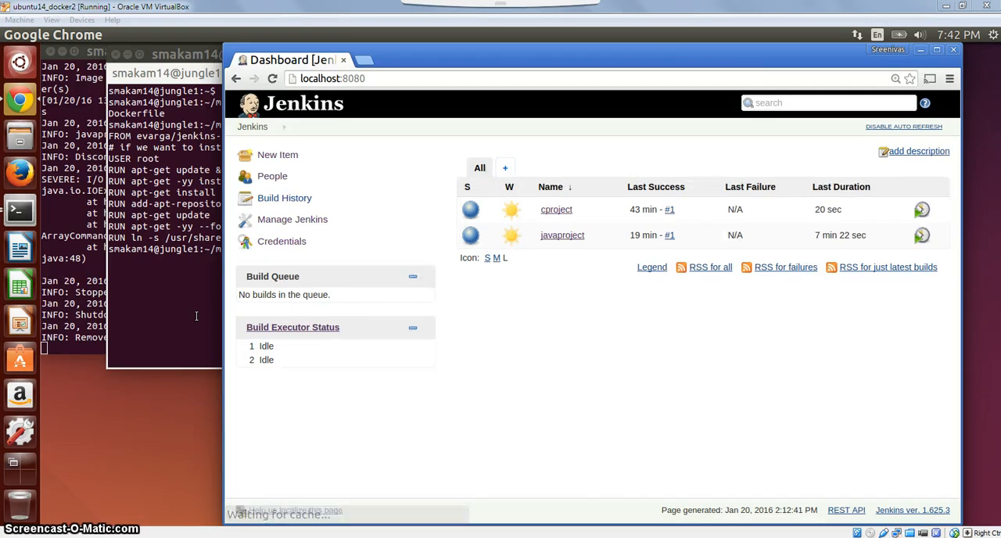
pyautogui.moveTo(357, 249)
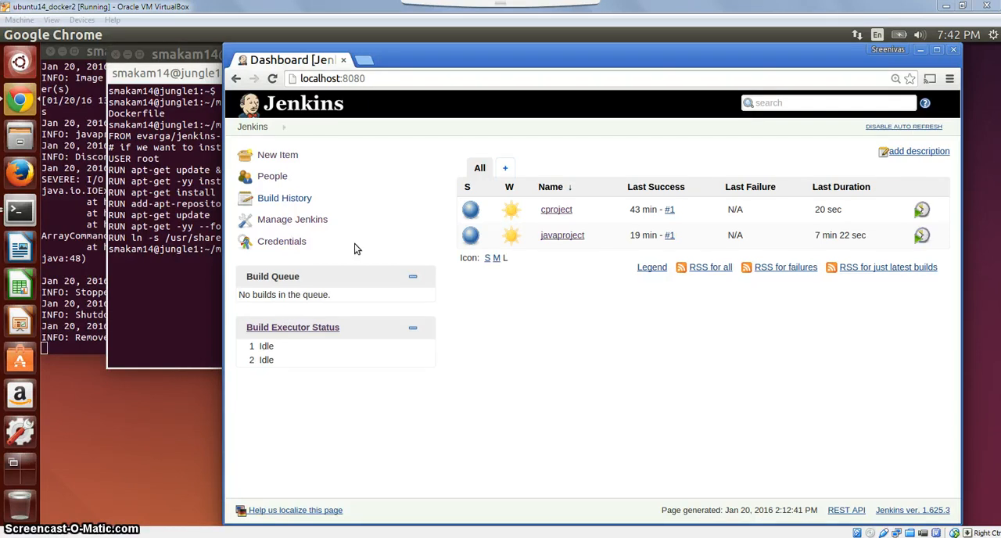
# Reach Configure System through the Jenkins dashboard and Manage Jenkins page.
pyautogui.click(272, 78)
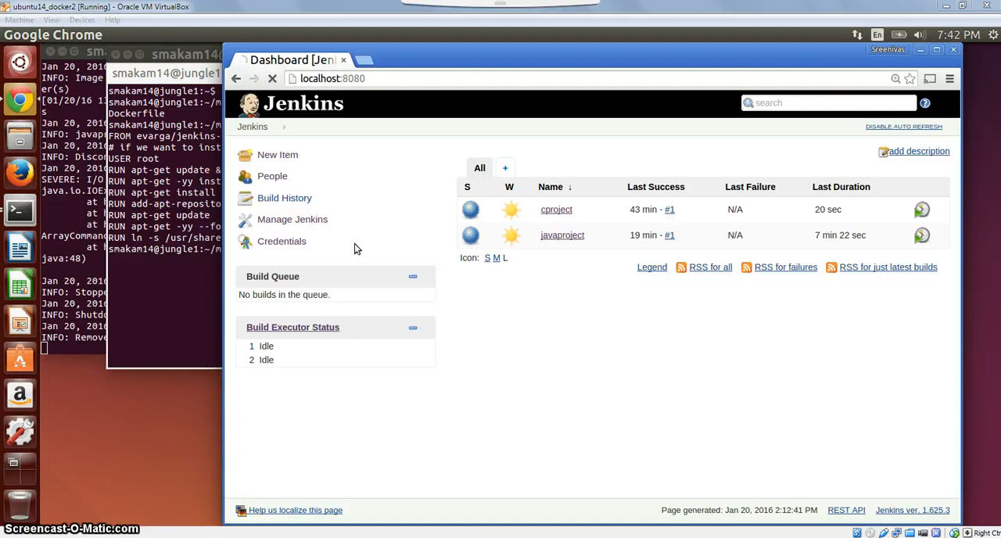
pyautogui.click(272, 79)
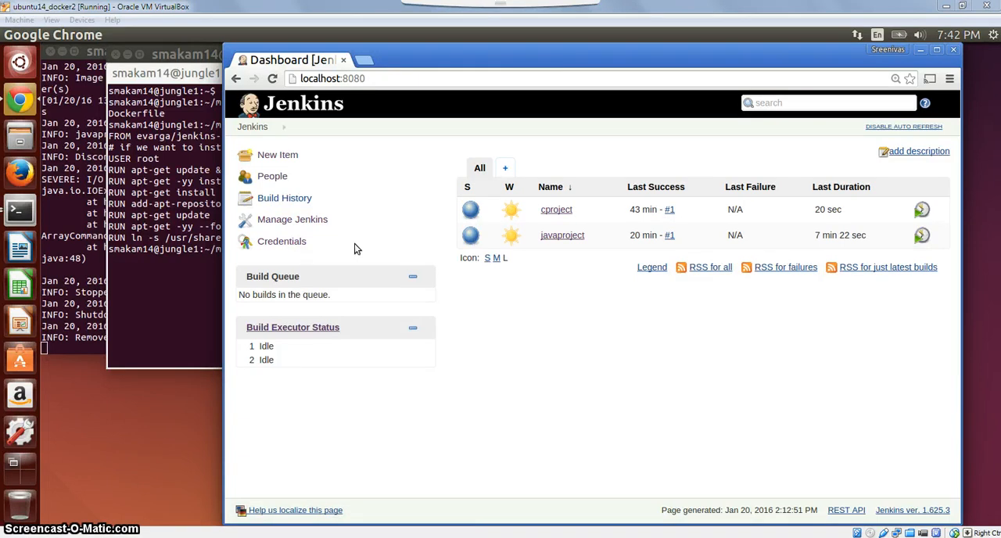
pyautogui.moveTo(321, 222)
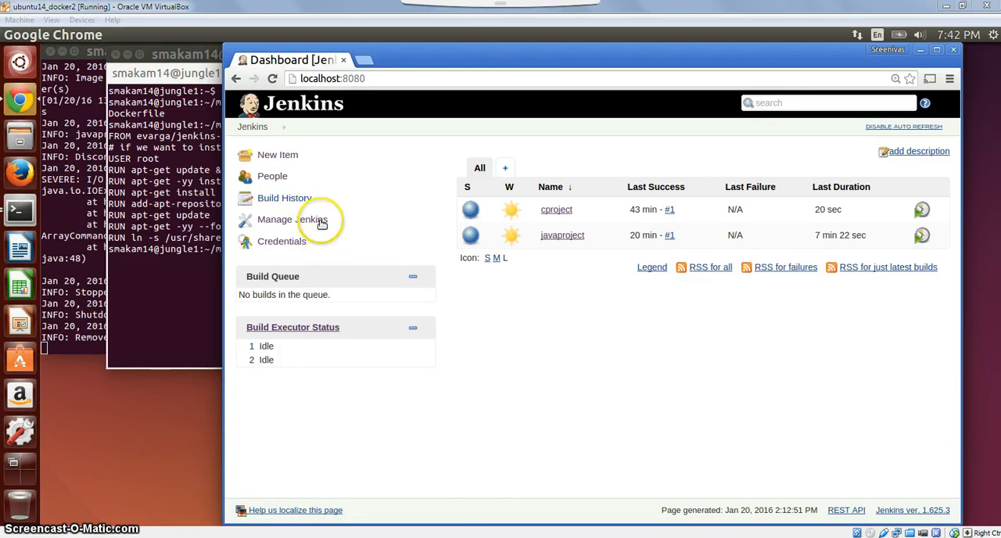
pyautogui.click(294, 219)
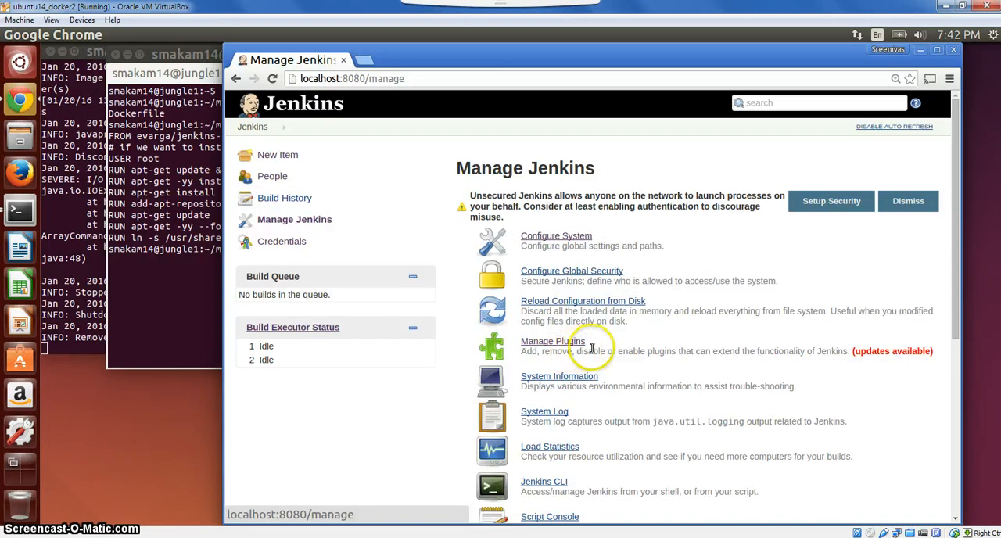
pyautogui.moveTo(591, 254)
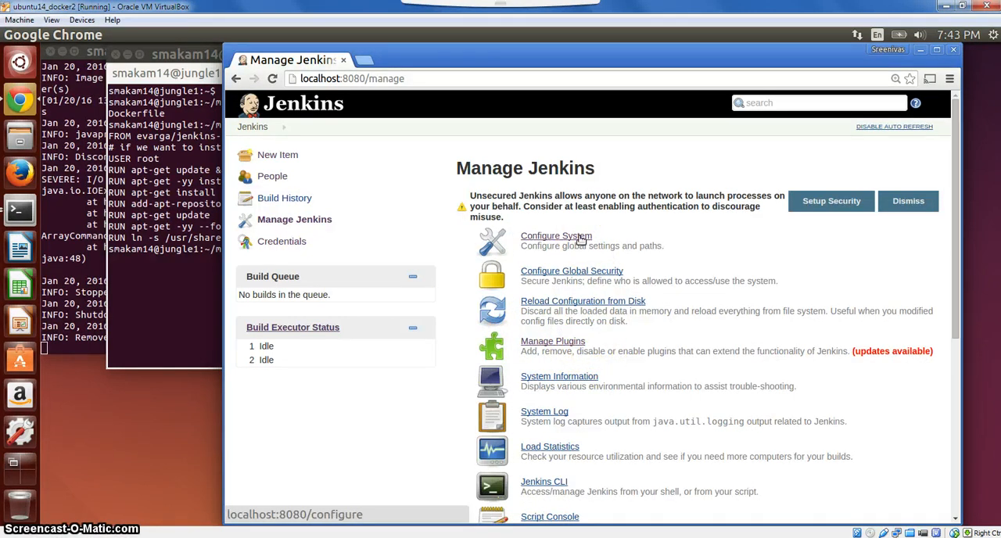
pyautogui.click(557, 235)
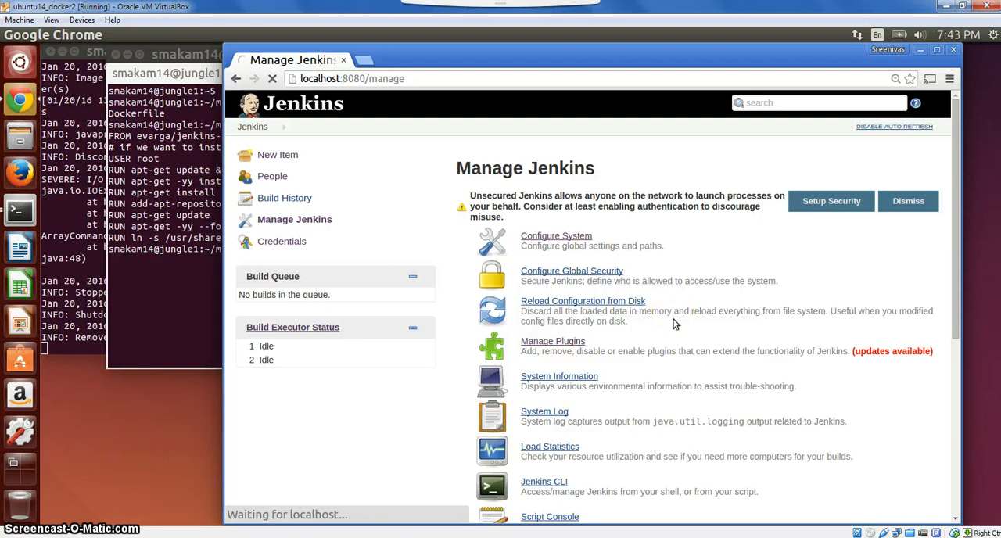
pyautogui.click(557, 234)
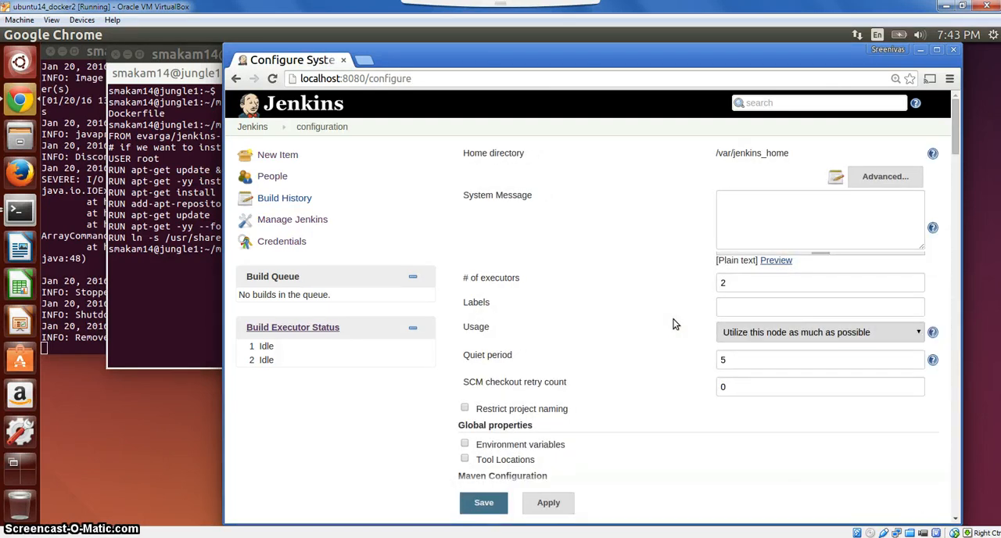
pyautogui.scroll(-3)
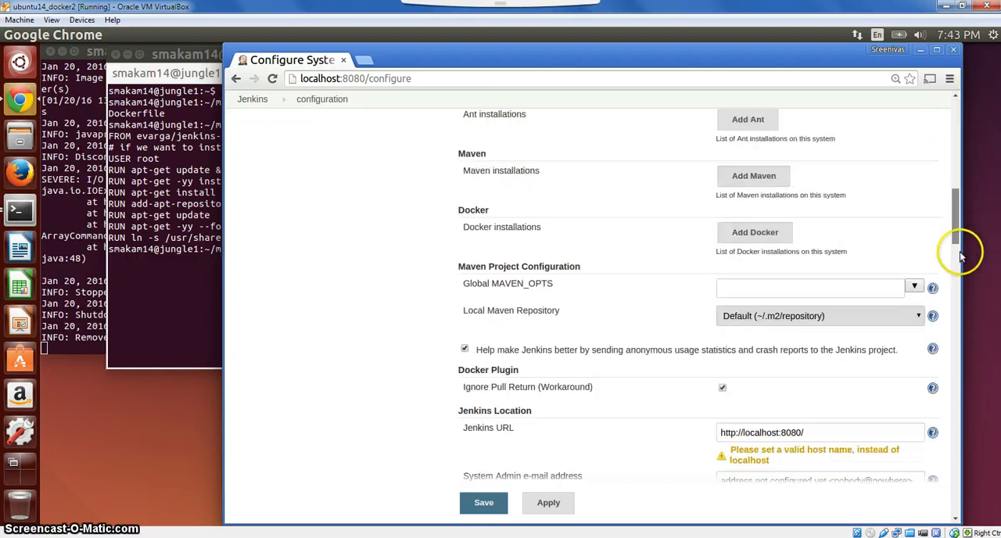
pyautogui.scroll(-3)
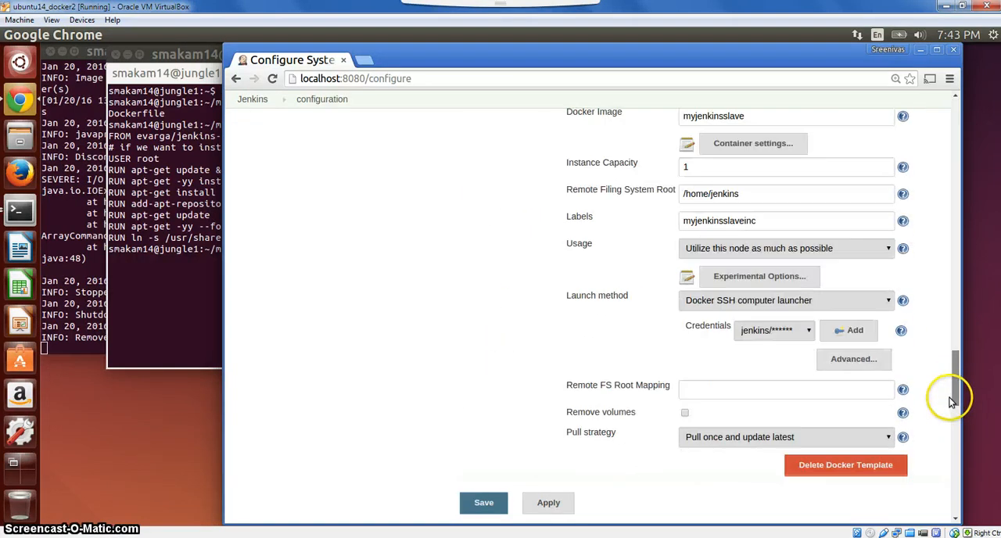
pyautogui.scroll(3)
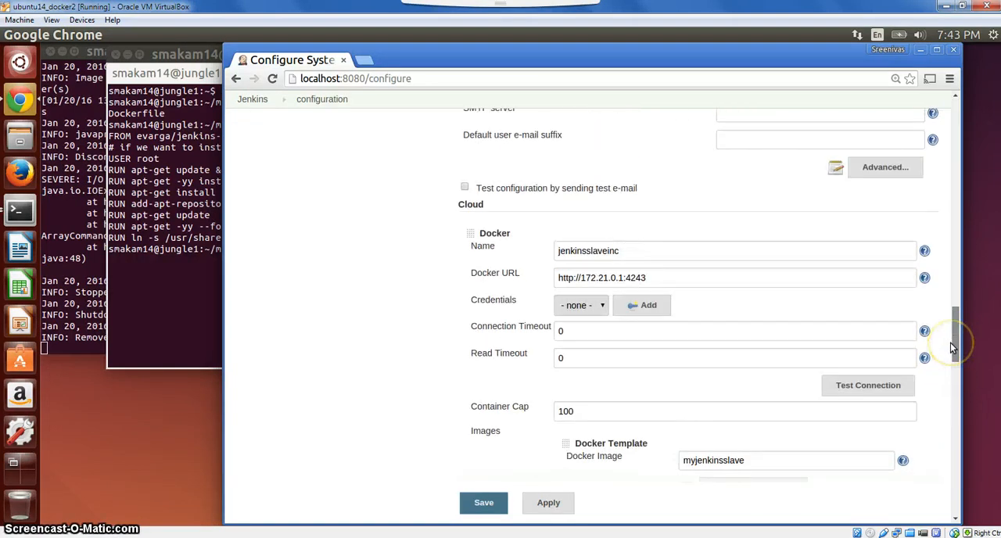
pyautogui.click(622, 250)
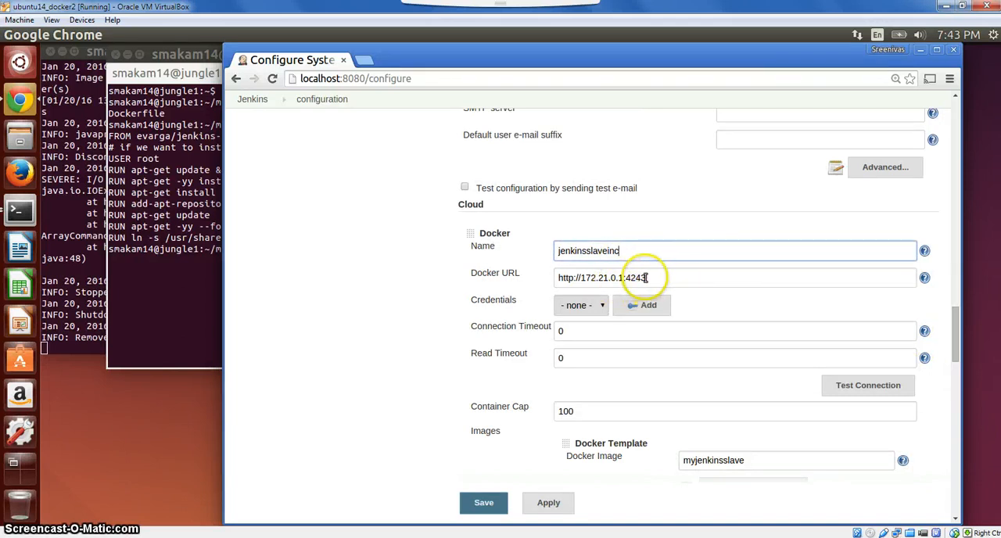
pyautogui.write('c')
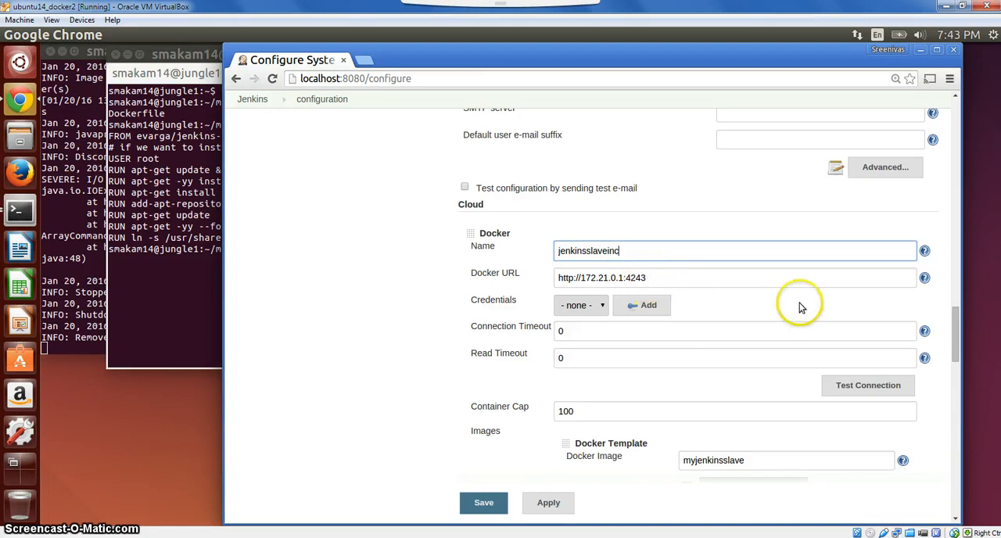
pyautogui.moveTo(951, 337)
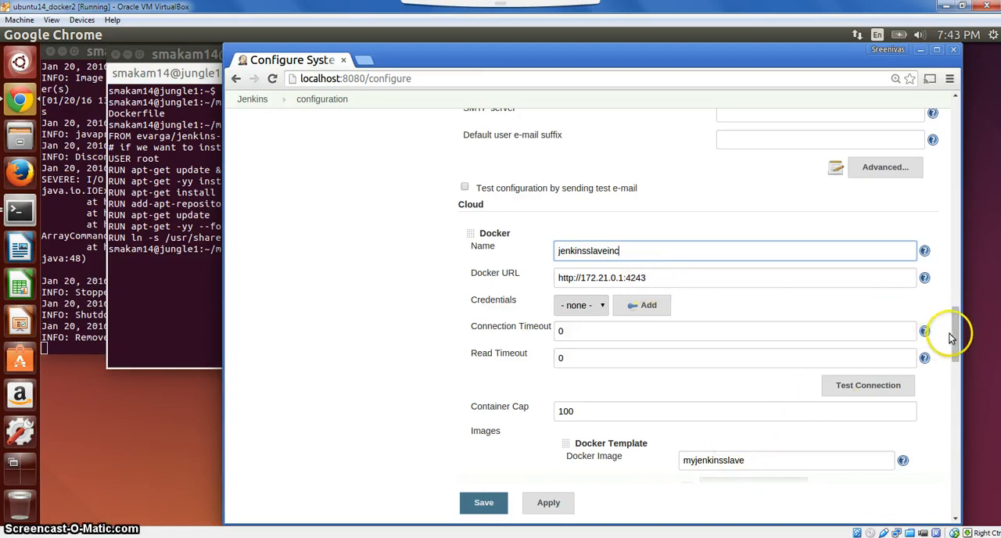
pyautogui.scroll(-3)
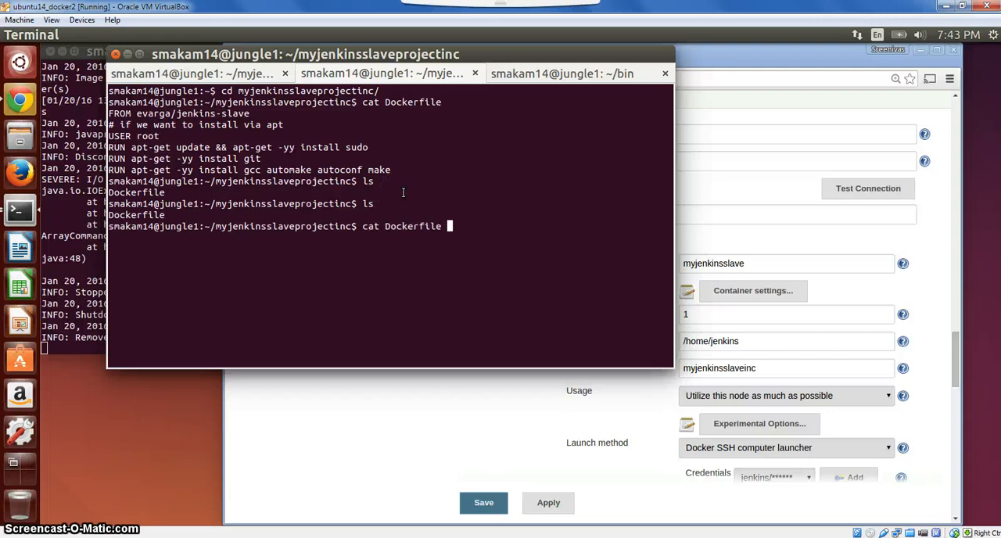
# Print the C slave Dockerfile showing evarga/jenkins-slave base with sudo, git, gcc, automake, autoconf, make.
pyautogui.press('Return')
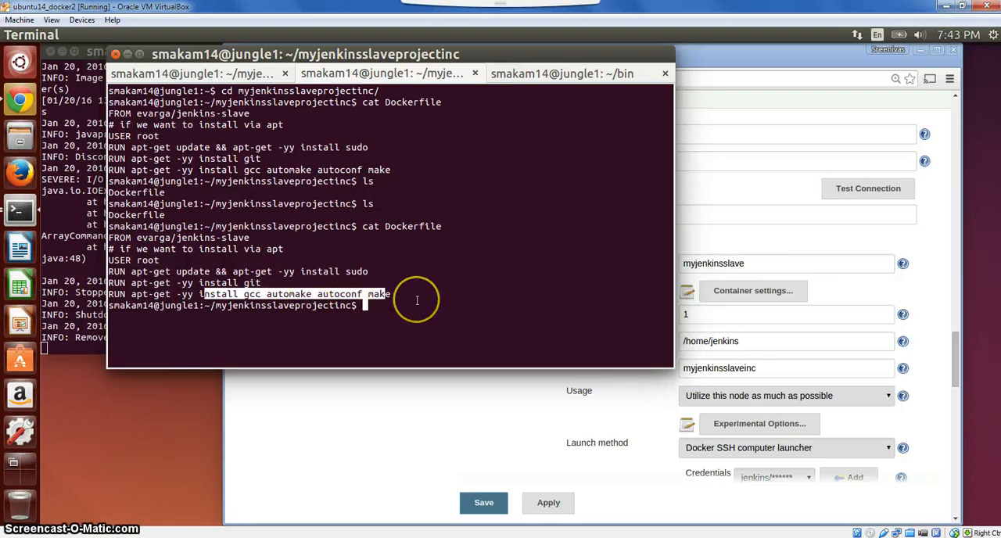
pyautogui.moveTo(363, 305)
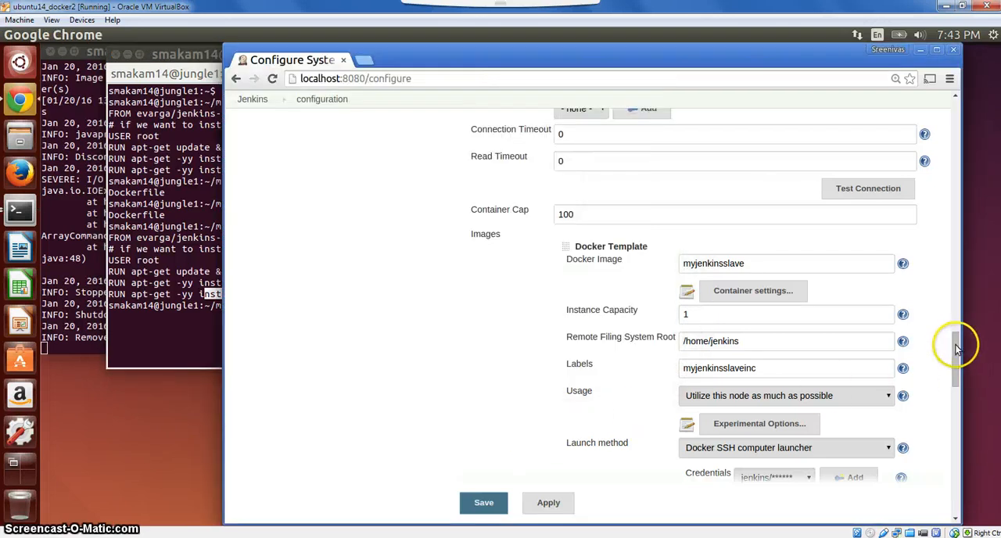
# Review the template's Volumes (host bin at /home/jenkins/bin), Labels myjenkinsslaveinc and Launch method fields.
pyautogui.scroll(-3)
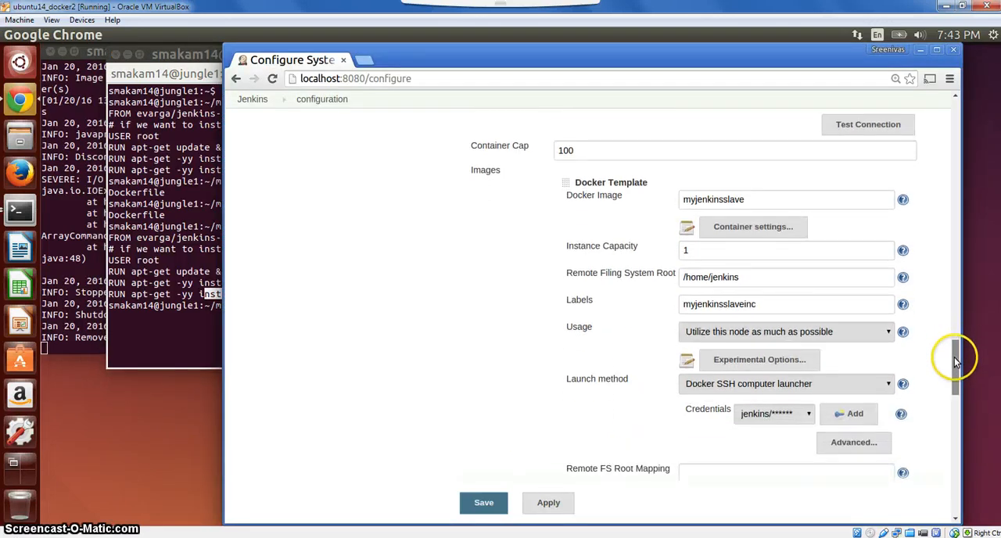
pyautogui.scroll(-3)
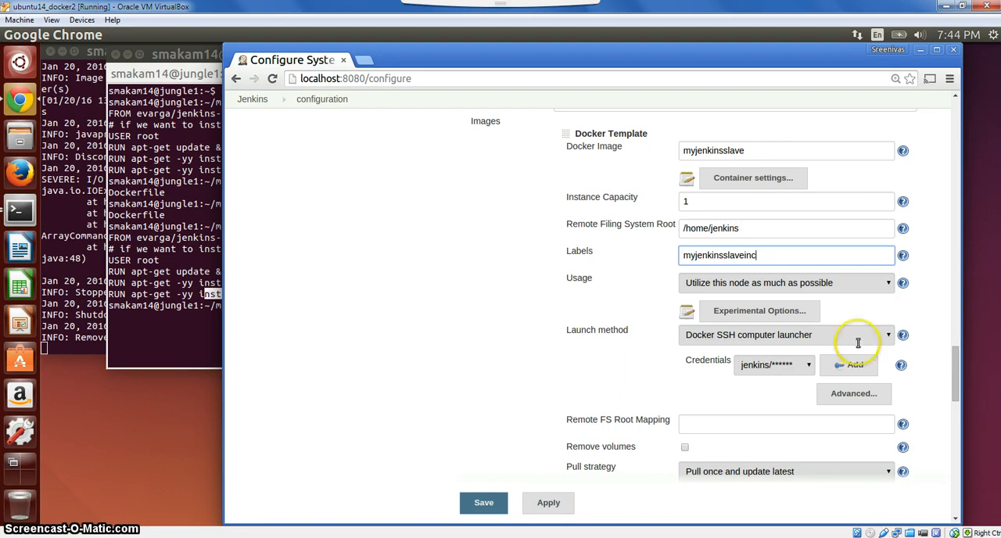
pyautogui.scroll(-3)
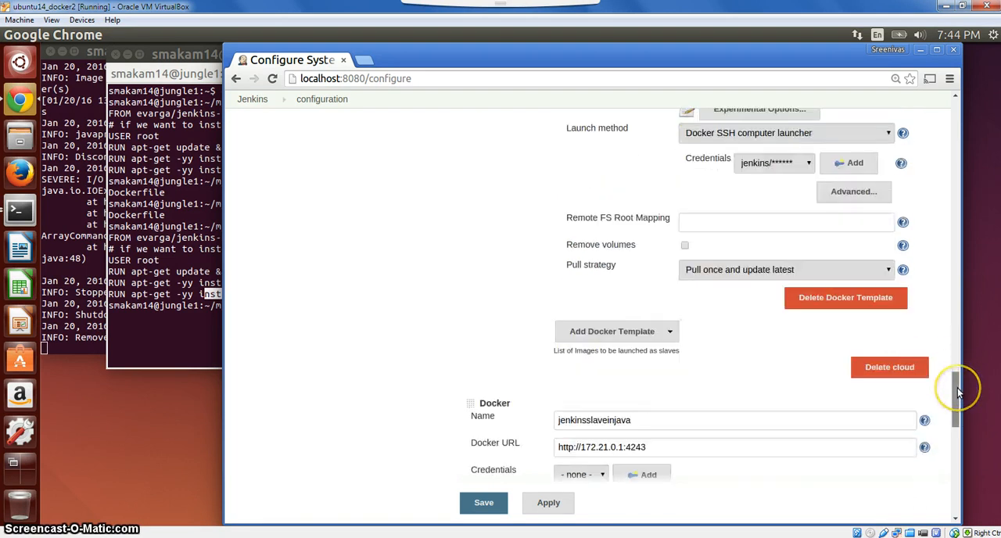
pyautogui.scroll(-3)
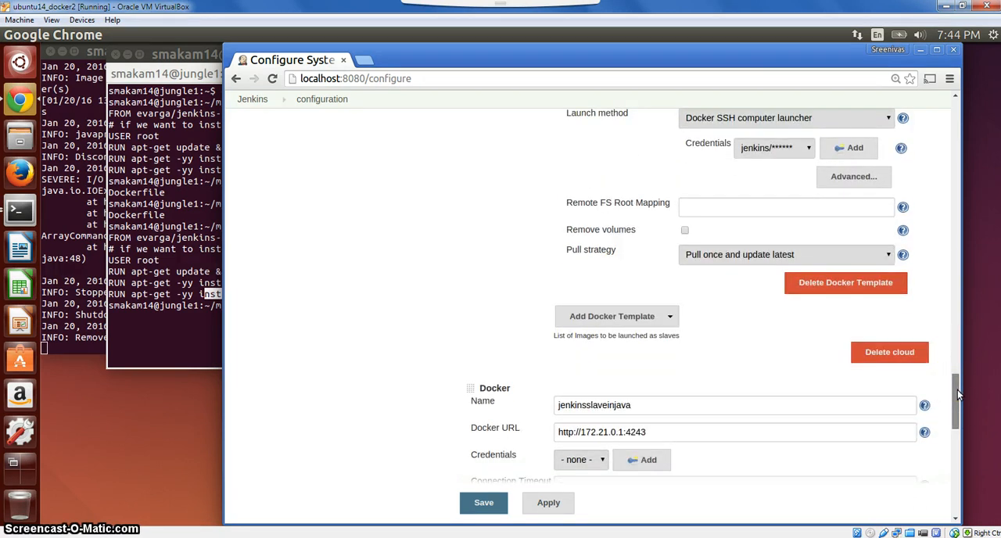
pyautogui.scroll(3)
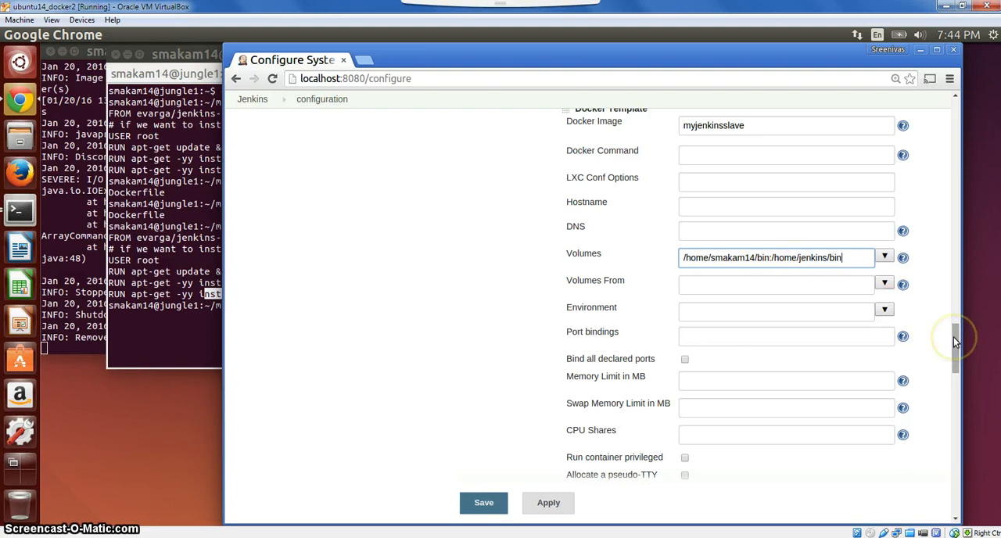
pyautogui.scroll(-3)
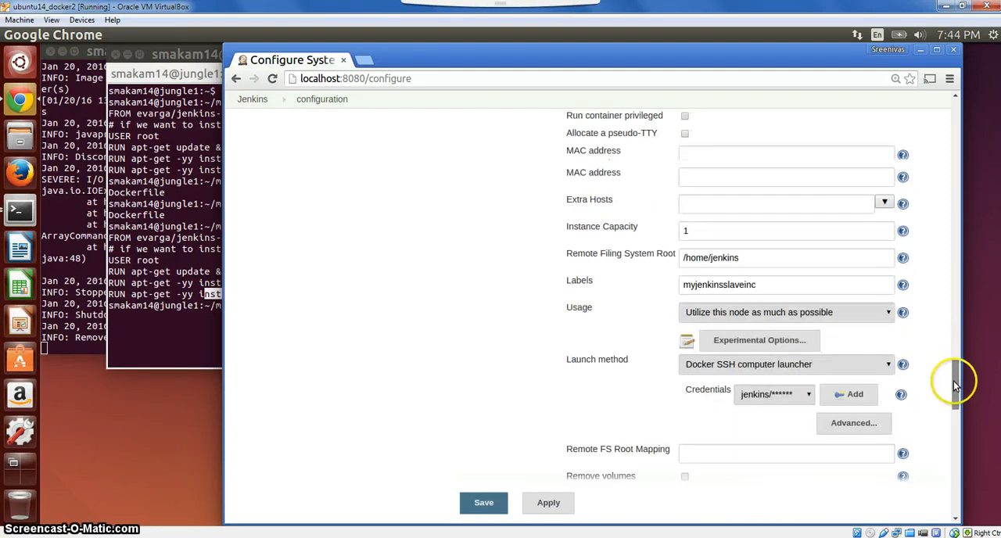
pyautogui.scroll(-3)
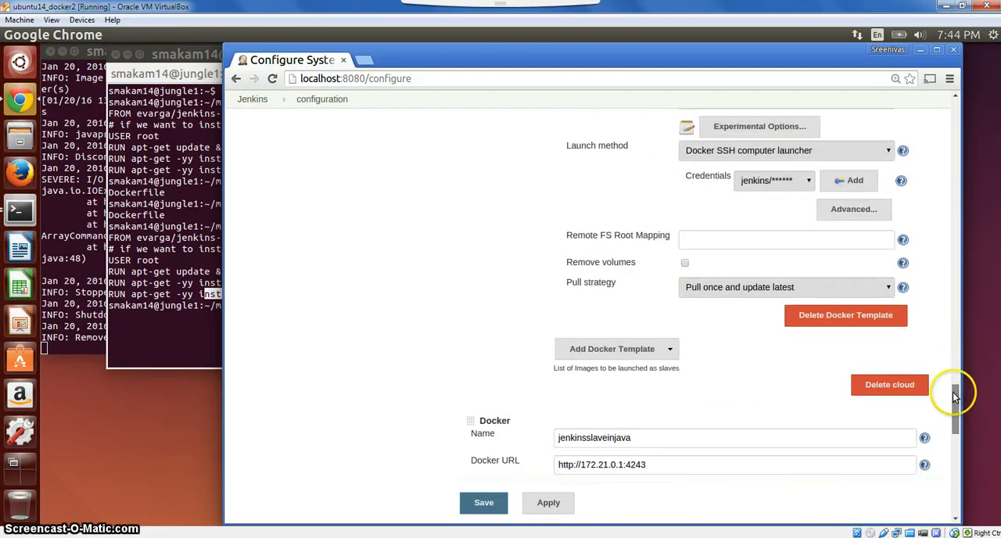
pyautogui.scroll(-3)
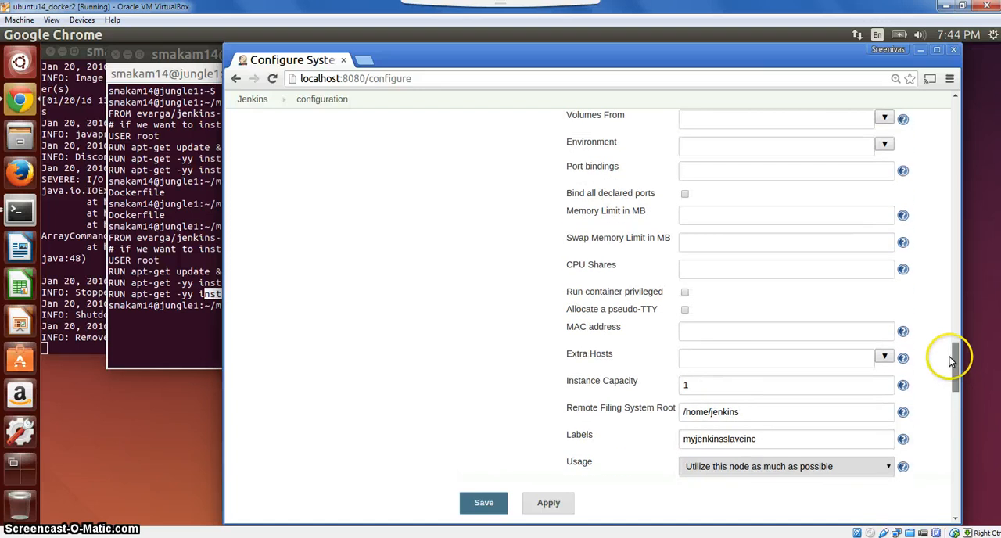
pyautogui.scroll(-3)
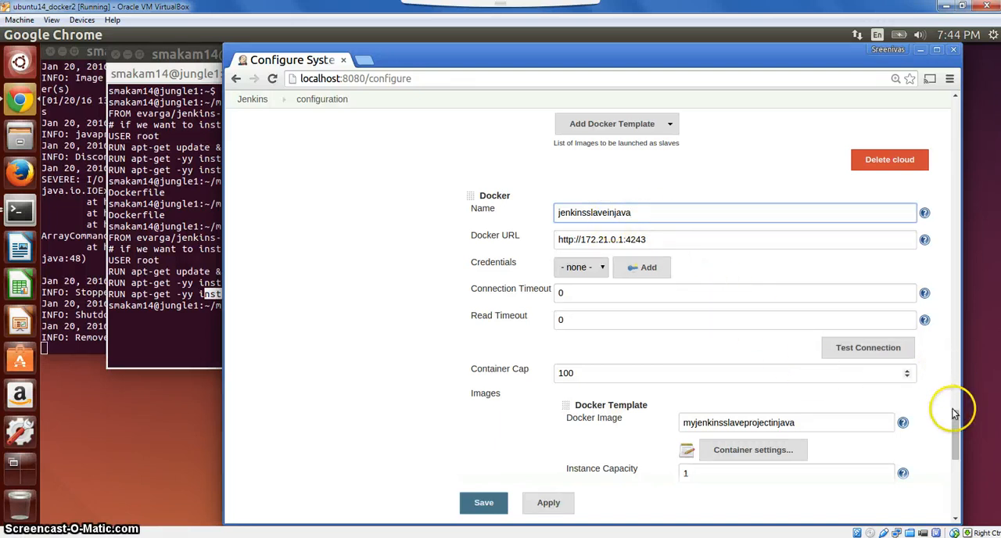
# Expand the jenkinsslaveinjava template's container settings showing /home/jenkins/bin volume, then return to top.
pyautogui.scroll(-3)
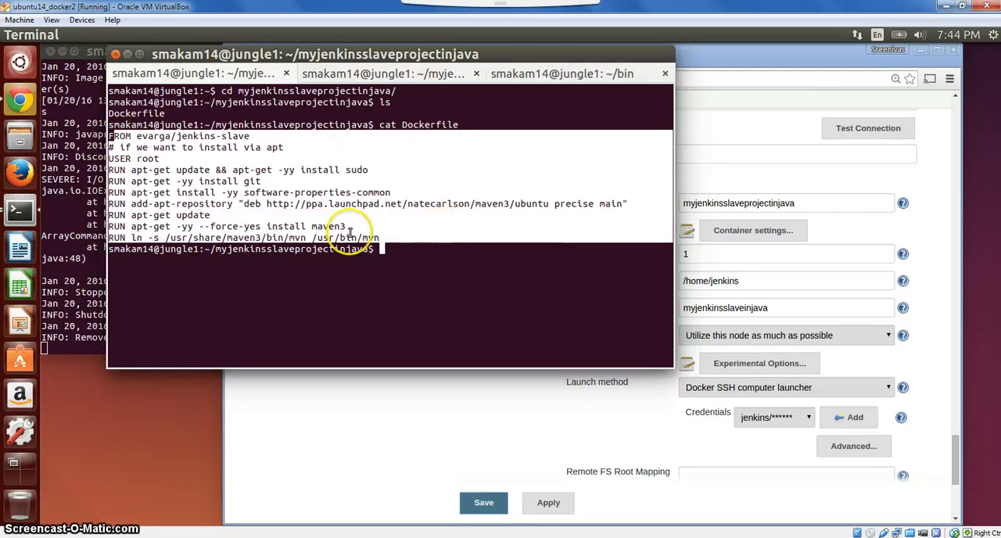
pyautogui.moveTo(387, 219)
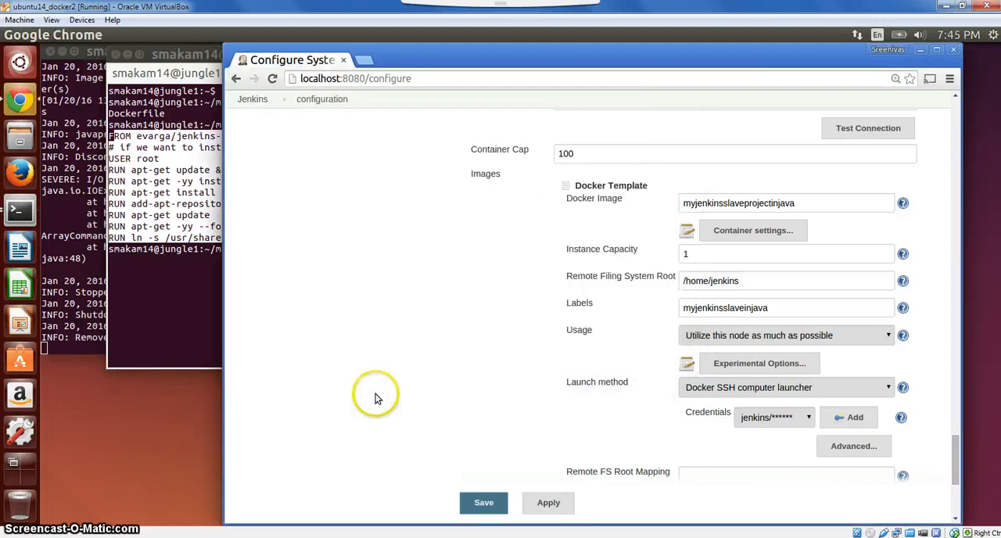
pyautogui.click(750, 307)
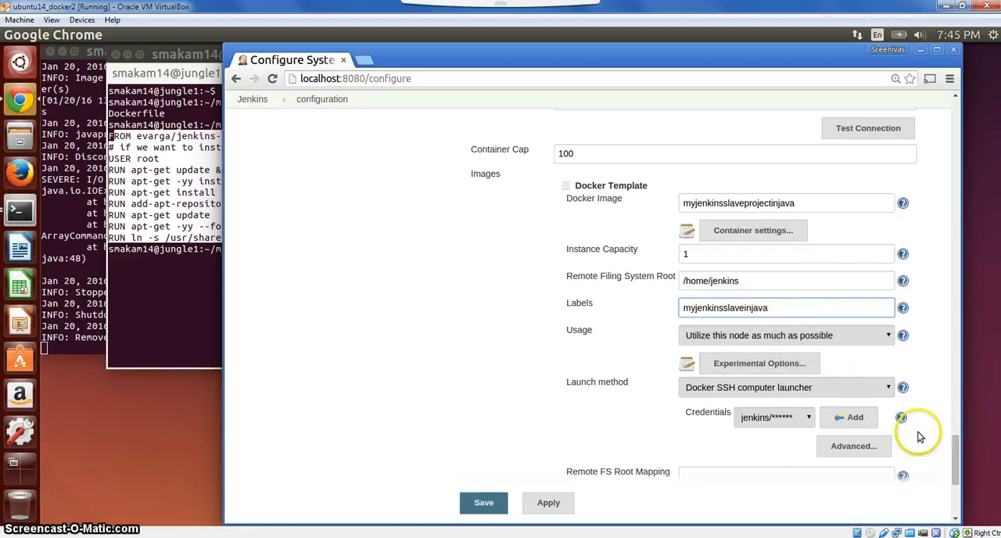
pyautogui.moveTo(750, 229)
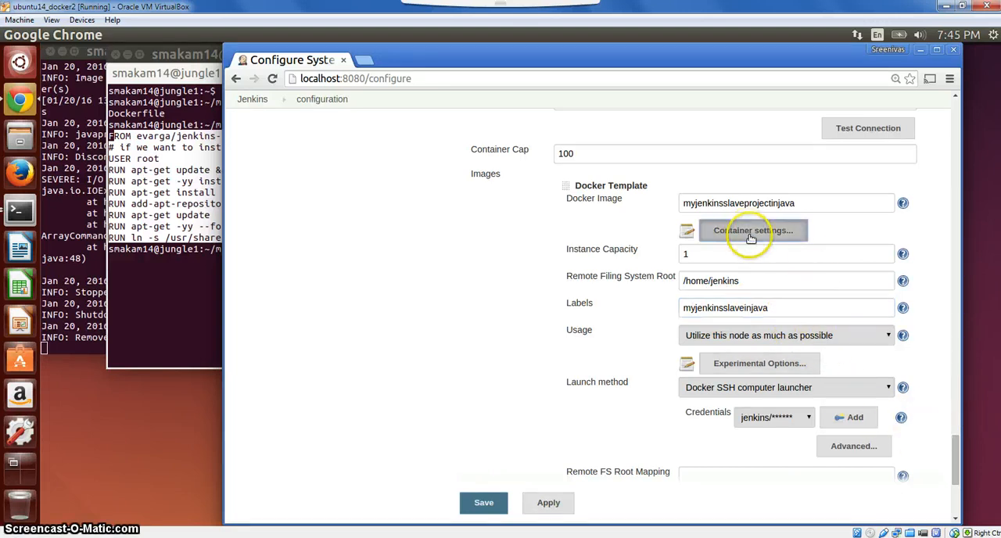
pyautogui.click(752, 230)
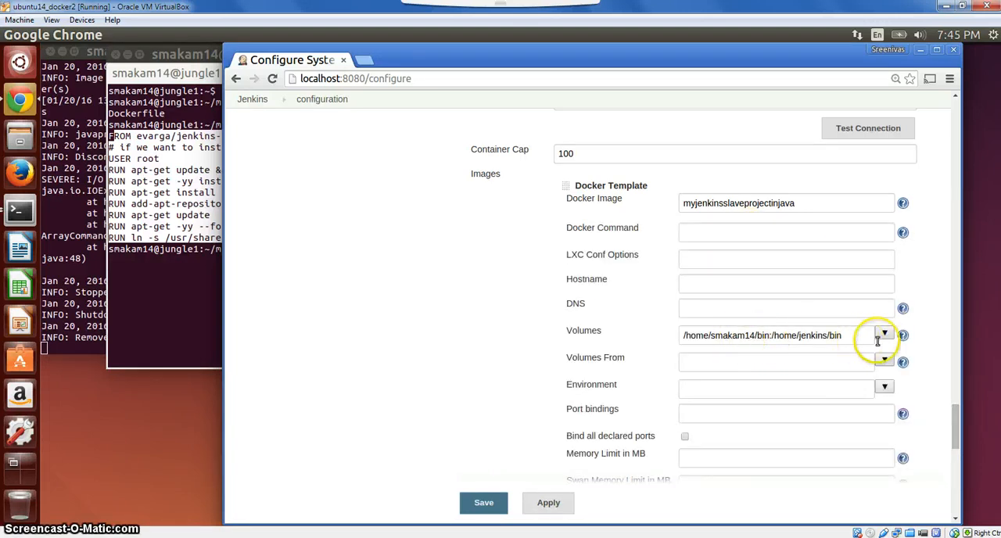
pyautogui.scroll(-3)
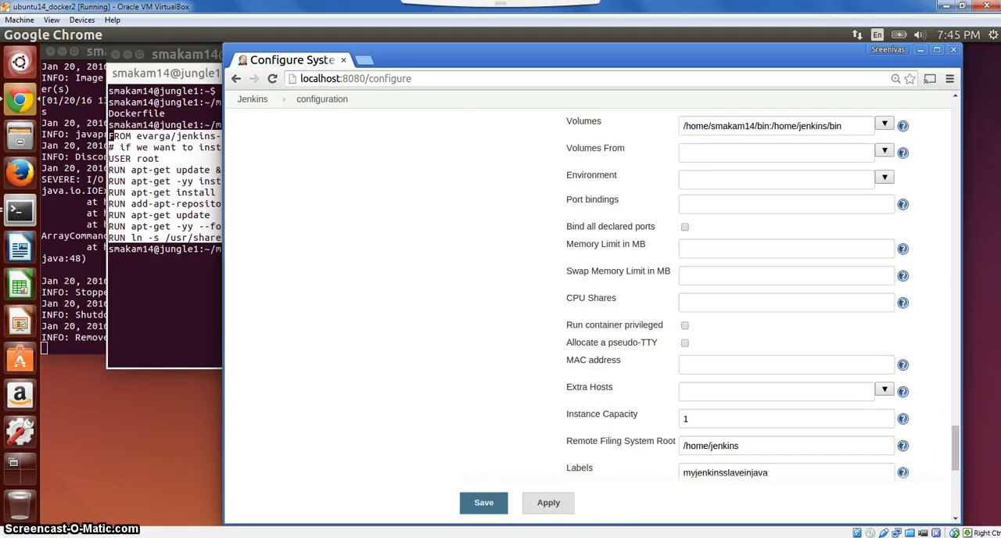
pyautogui.moveTo(955, 453)
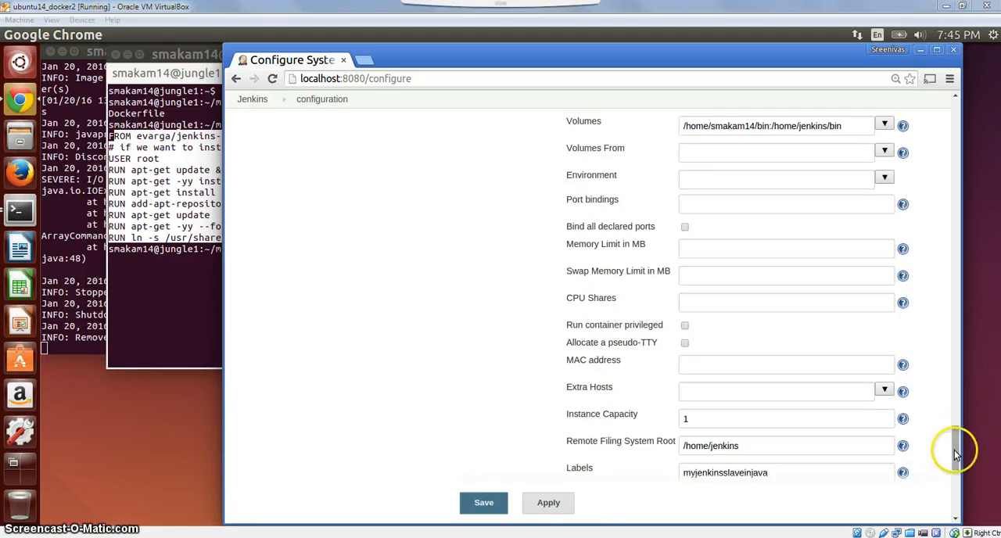
pyautogui.scroll(3)
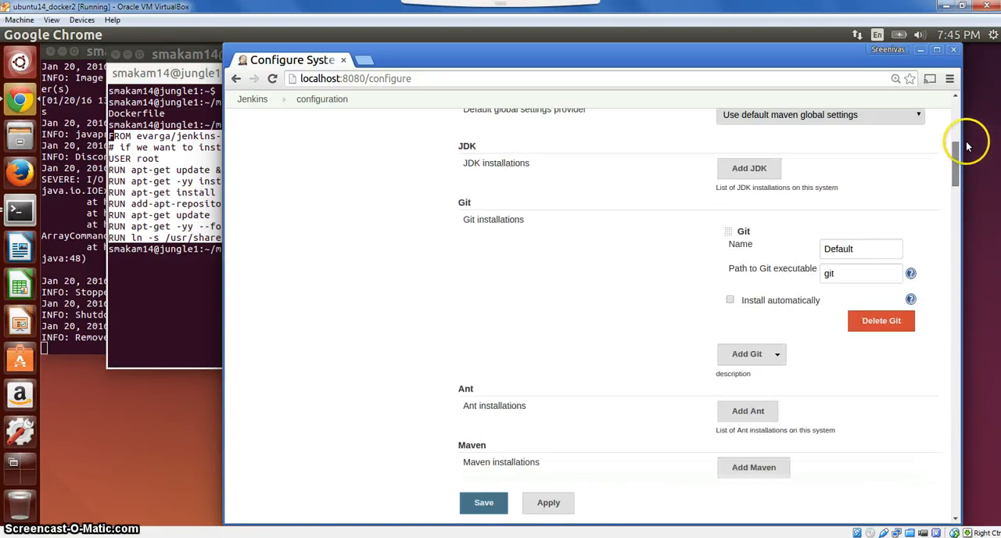
pyautogui.scroll(3)
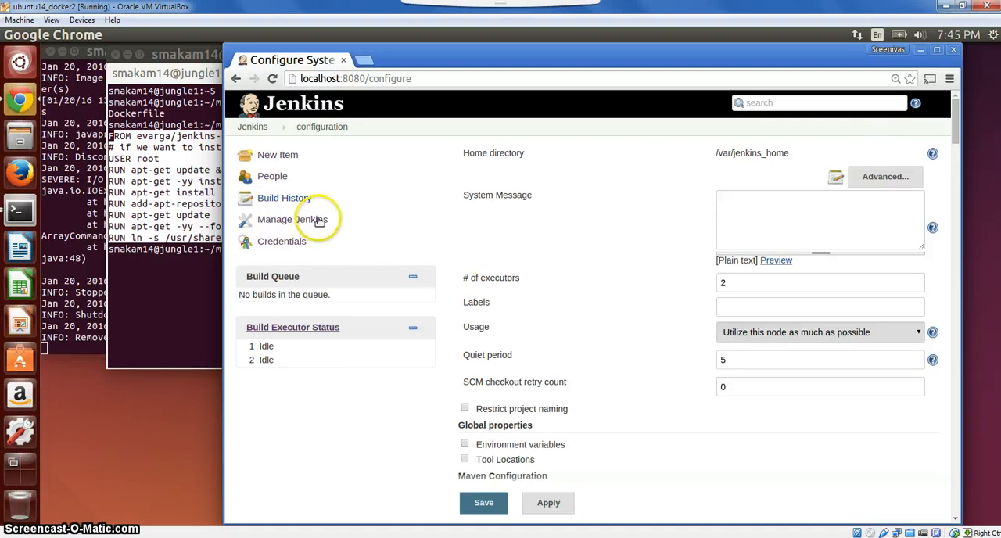
# Return via Manage Jenkins to the dashboard and show the cproject job with build #1.
pyautogui.click(294, 218)
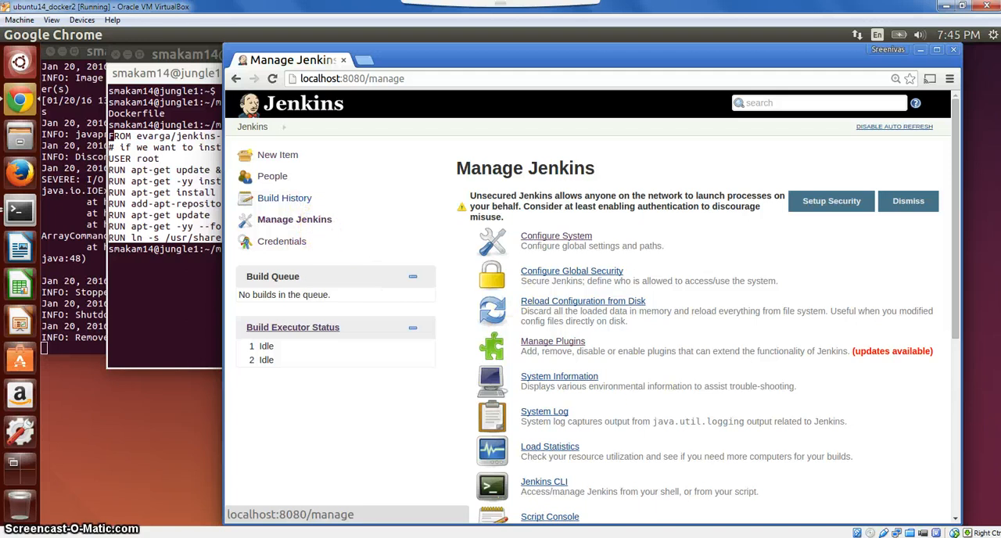
pyautogui.click(252, 125)
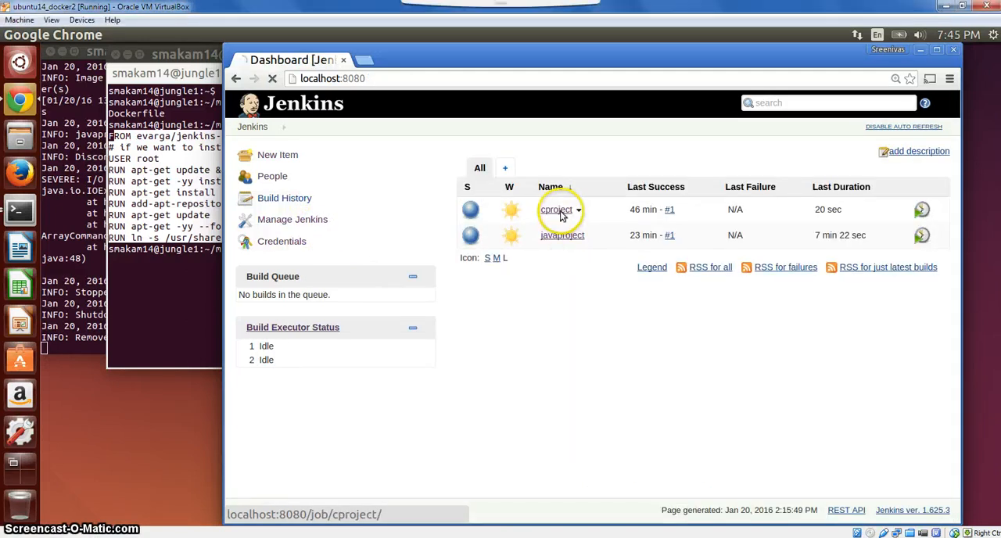
pyautogui.click(557, 209)
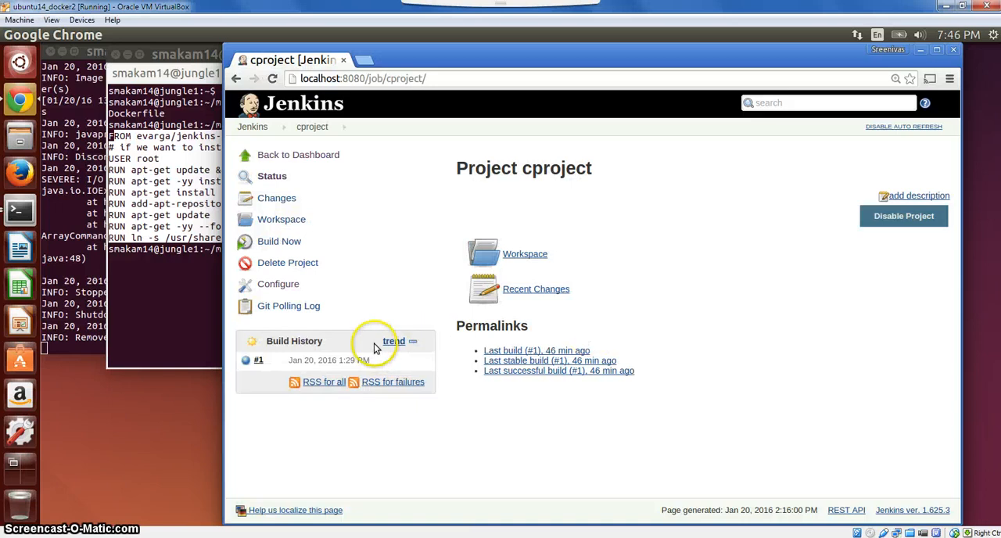
pyautogui.moveTo(278, 283)
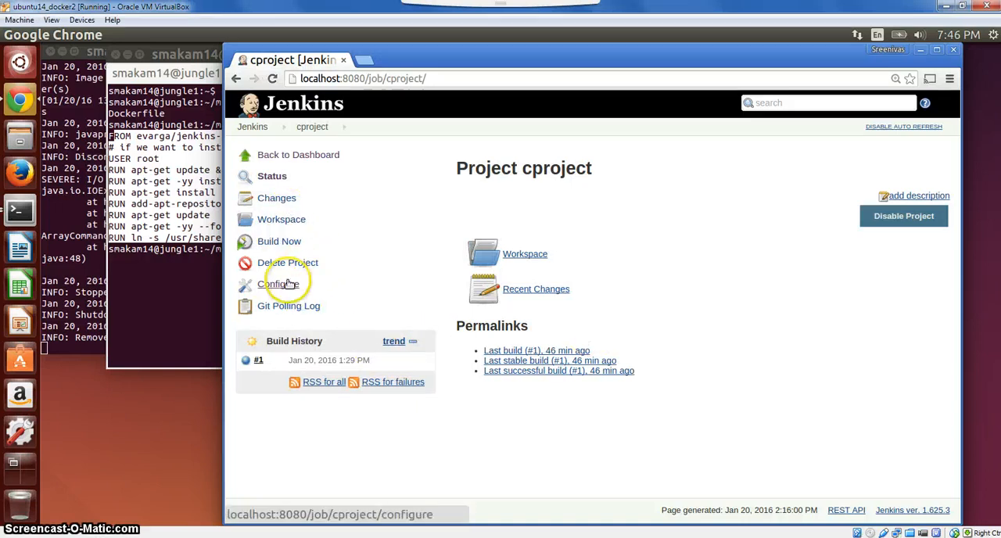
# Inspect cproject's label expression myjenkinsslaveinc and select its primes Git repository URL.
pyautogui.click(279, 283)
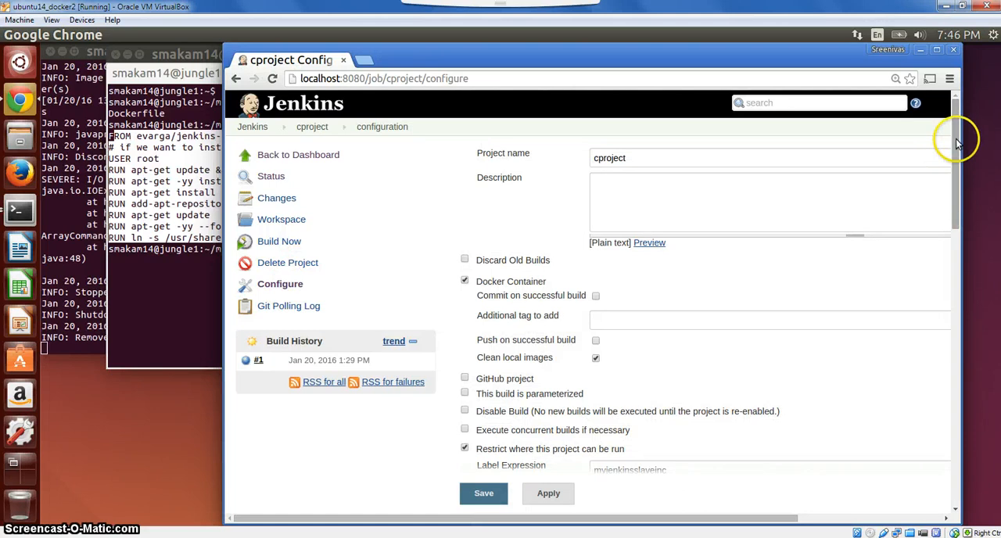
pyautogui.scroll(-3)
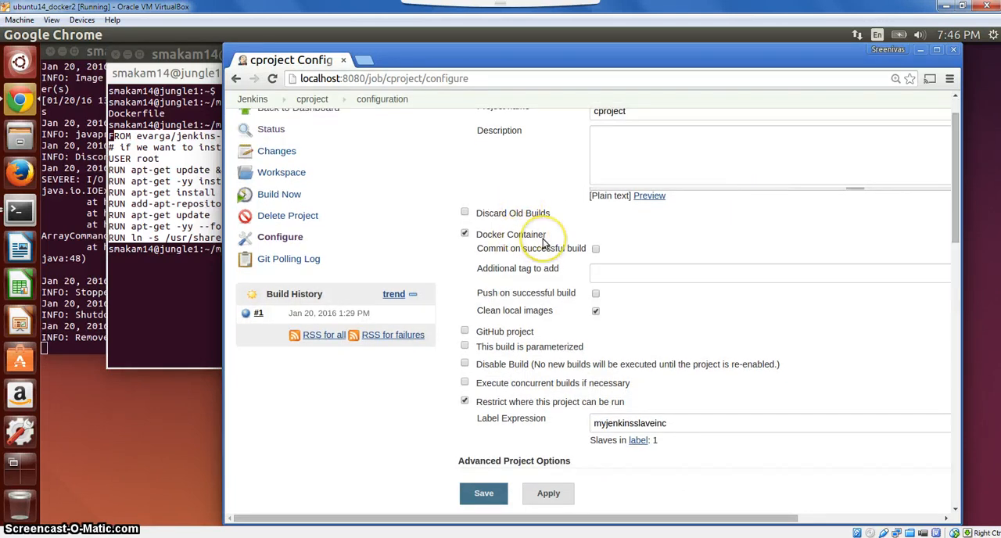
pyautogui.moveTo(647, 397)
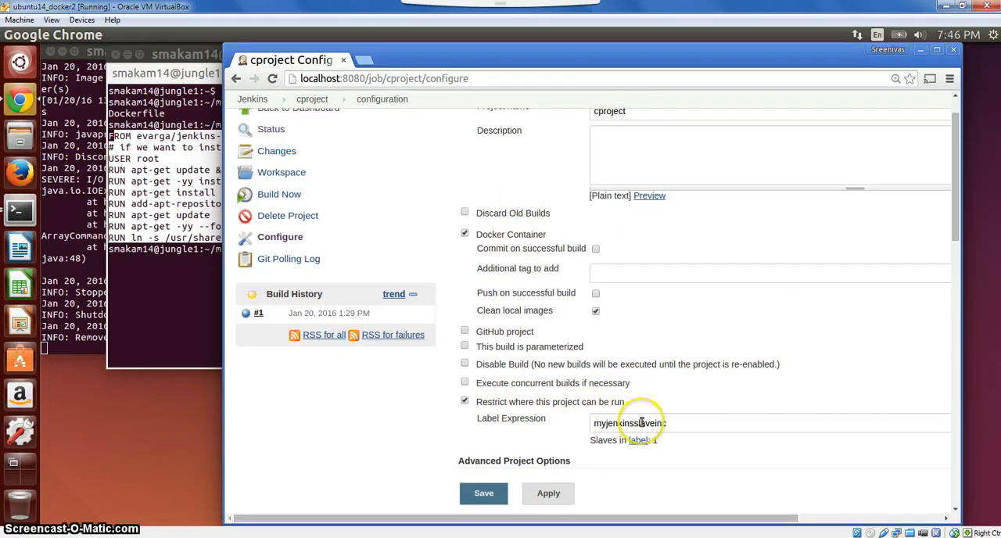
pyautogui.click(641, 422)
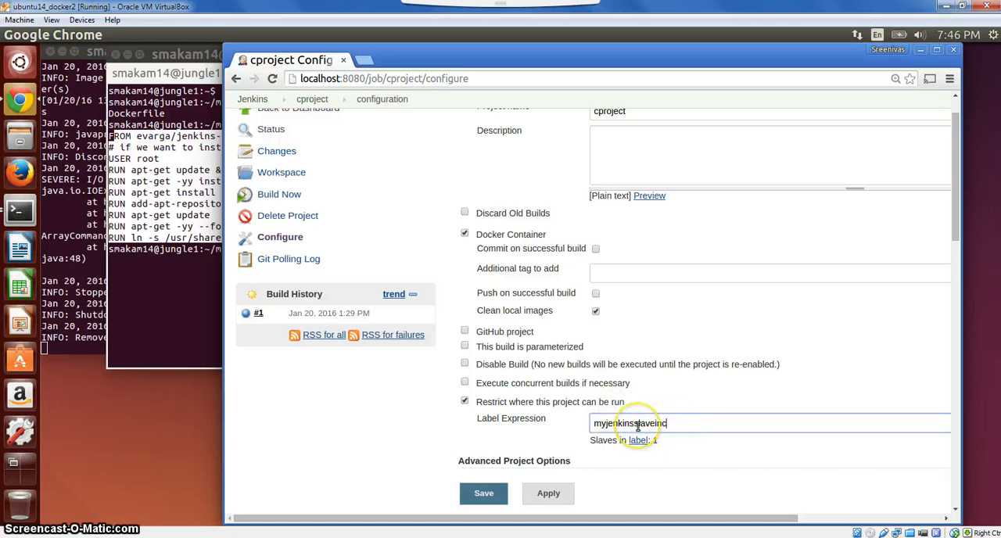
pyautogui.moveTo(907, 256)
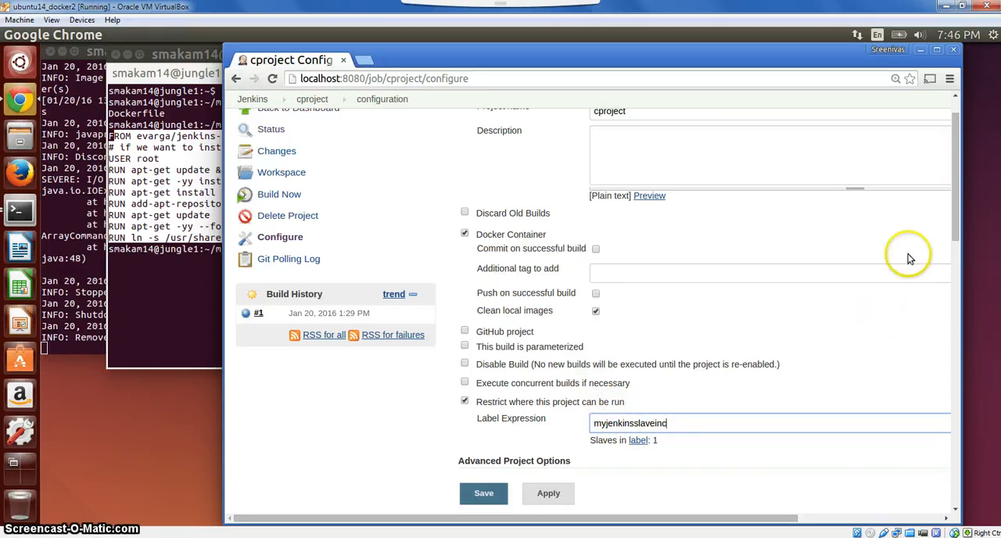
pyautogui.scroll(-3)
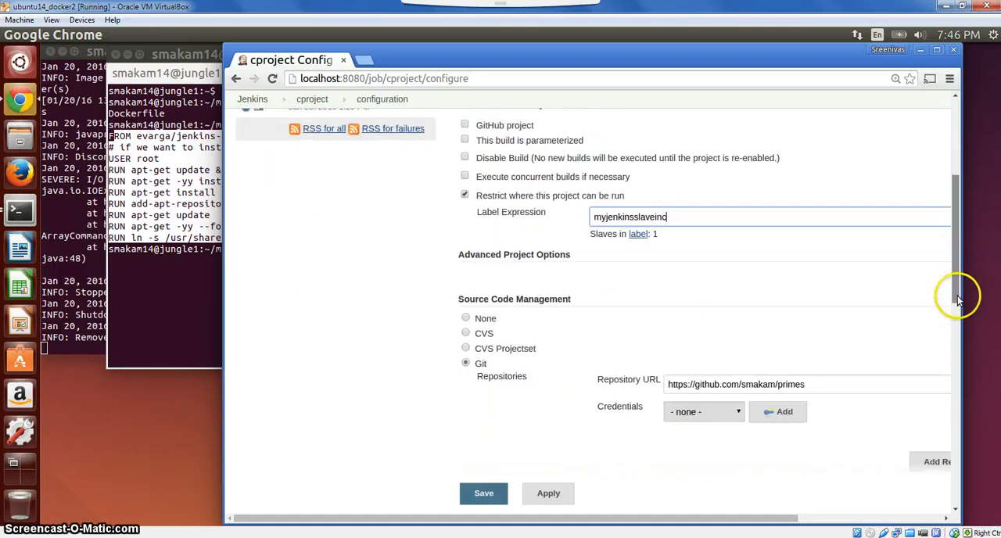
pyautogui.scroll(-3)
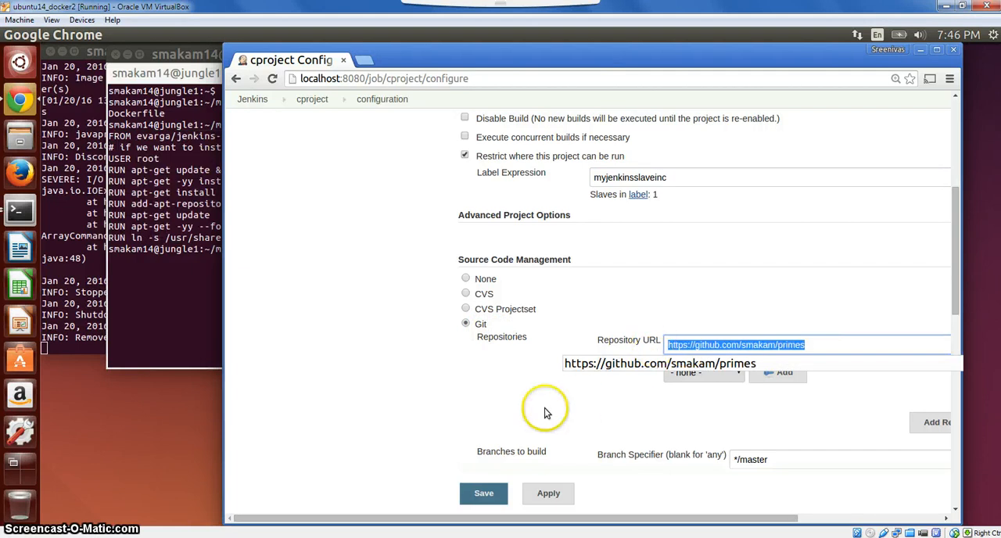
pyautogui.click(812, 344)
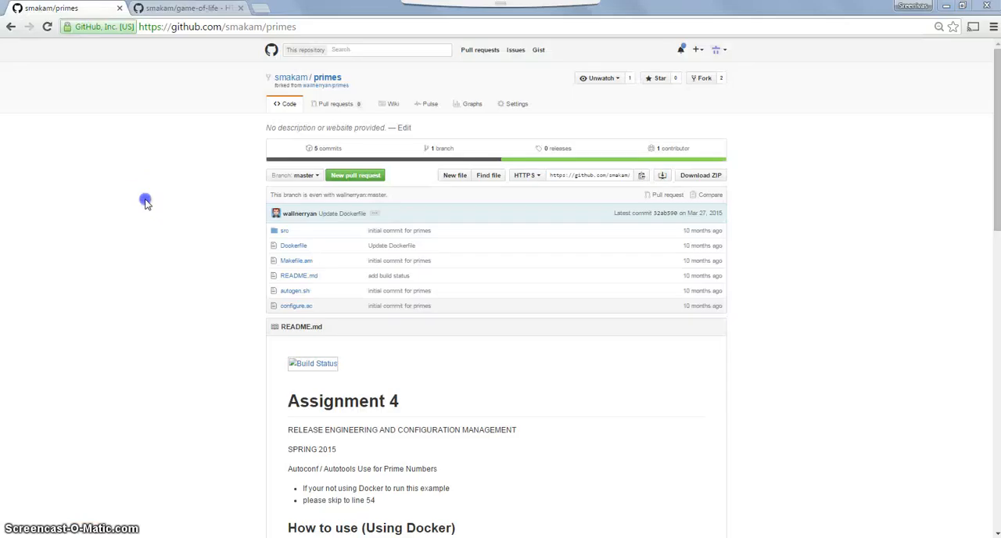
pyautogui.moveTo(186, 216)
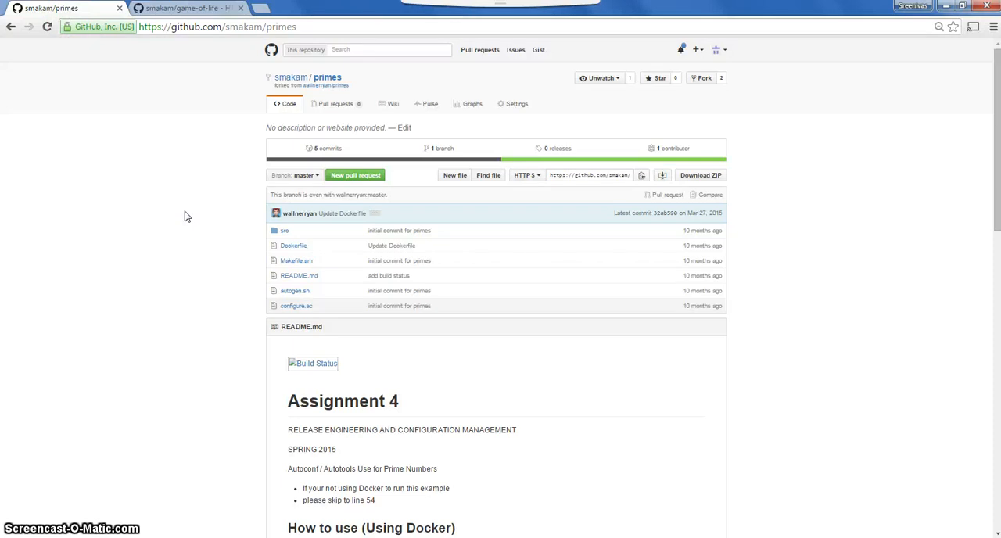
pyautogui.moveTo(263, 175)
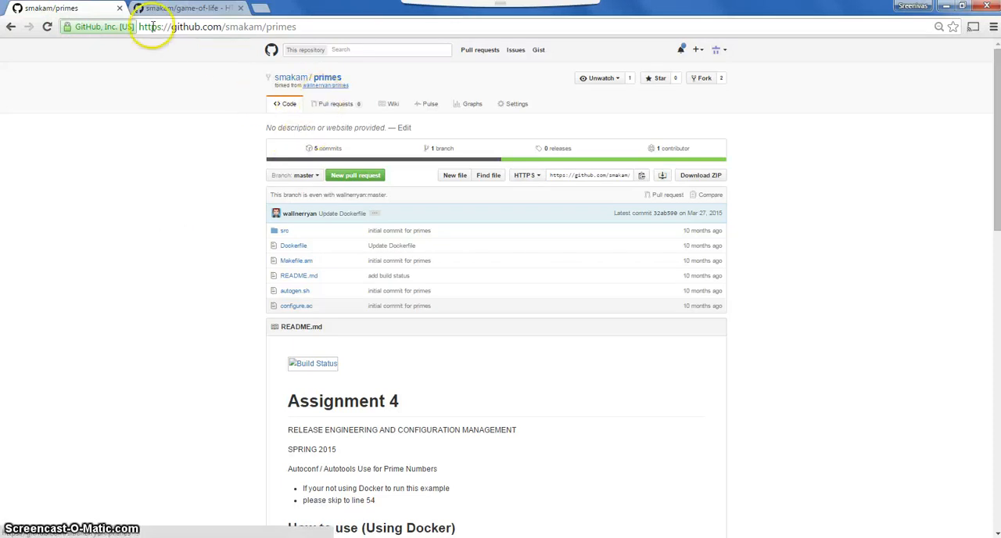
# Switch from the smakam/primes repository tab to the smakam/game-of-life repository.
pyautogui.click(188, 8)
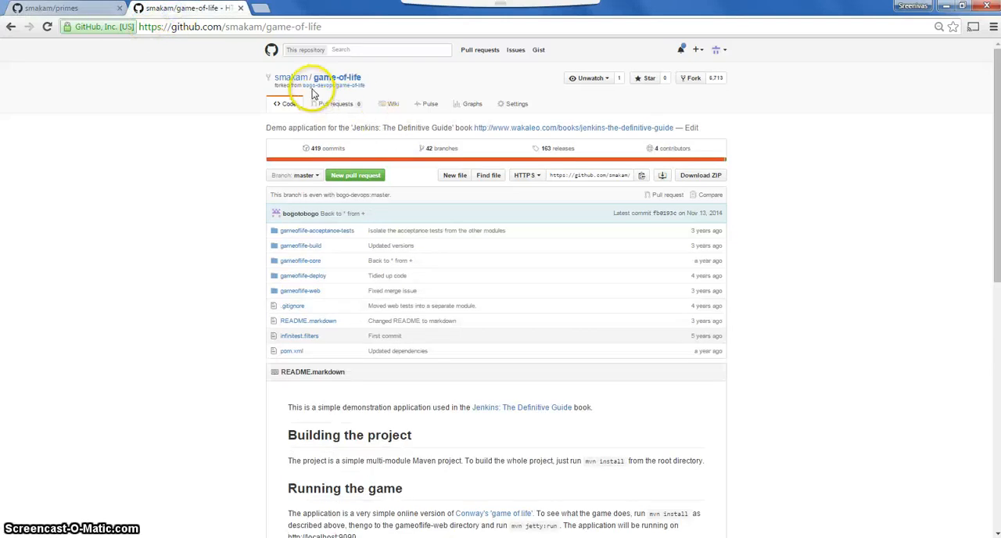
pyautogui.moveTo(374, 88)
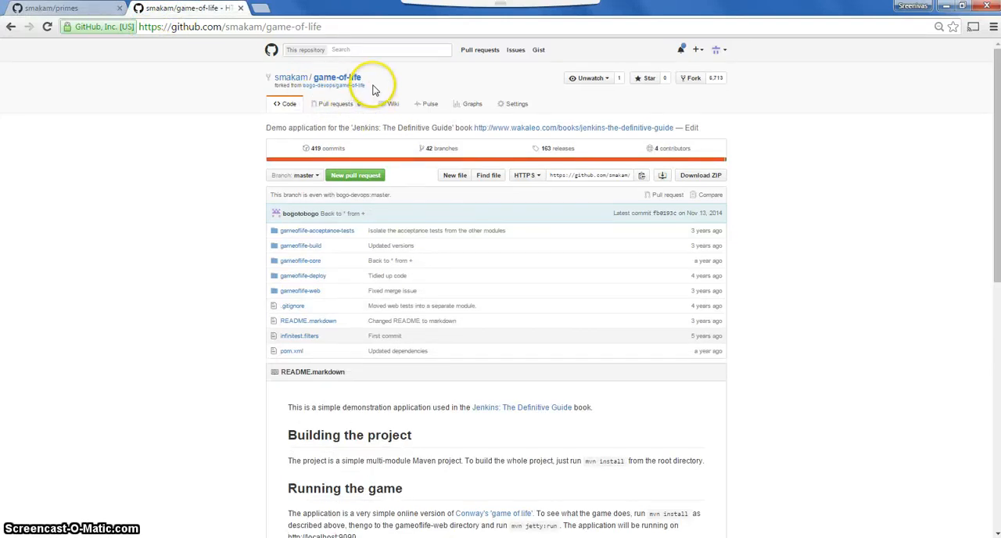
pyautogui.moveTo(381, 94)
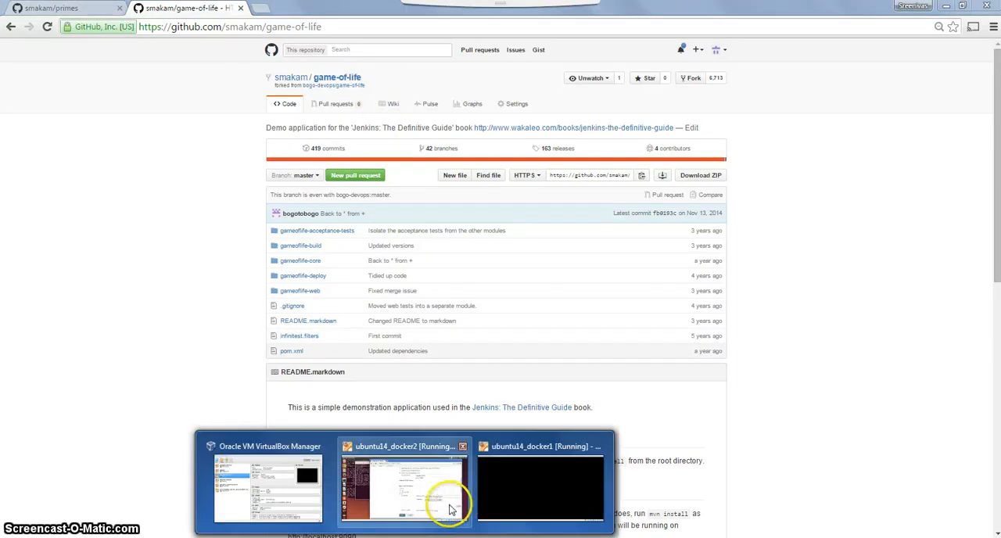
pyautogui.click(403, 484)
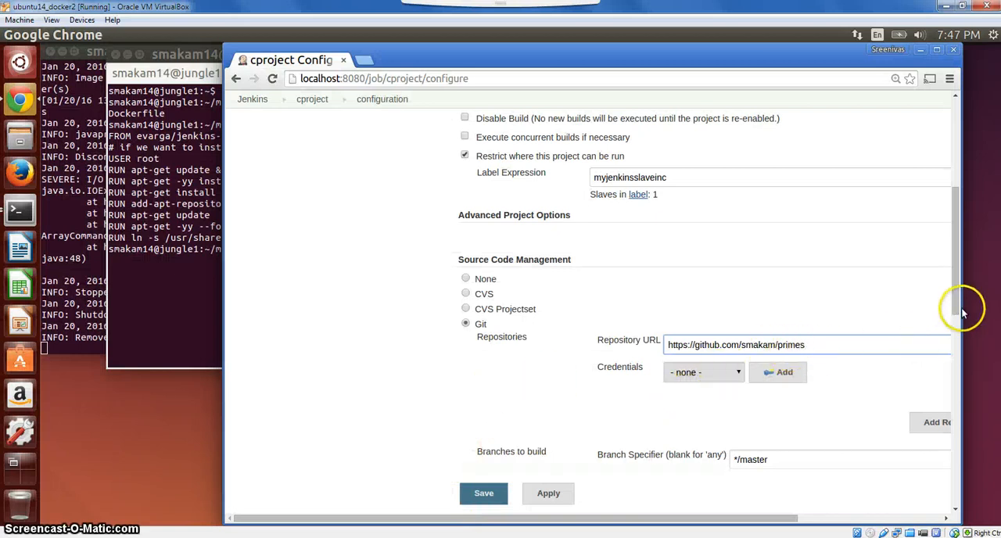
pyautogui.scroll(-3)
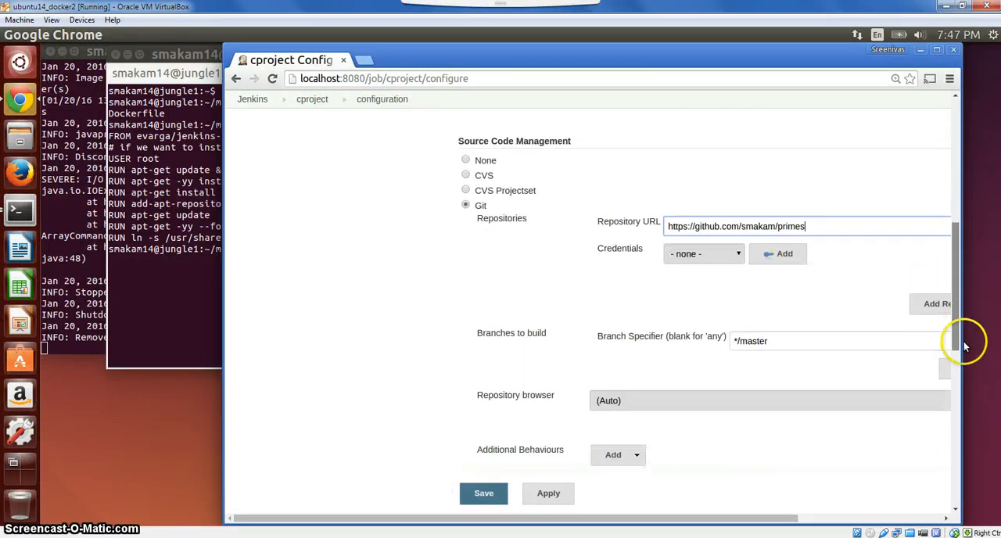
pyautogui.scroll(-3)
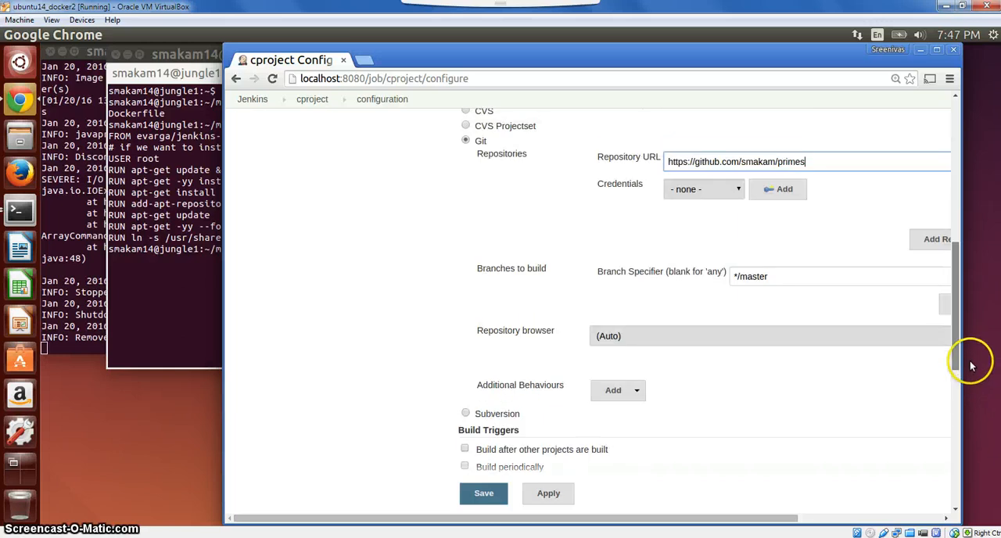
pyautogui.scroll(-3)
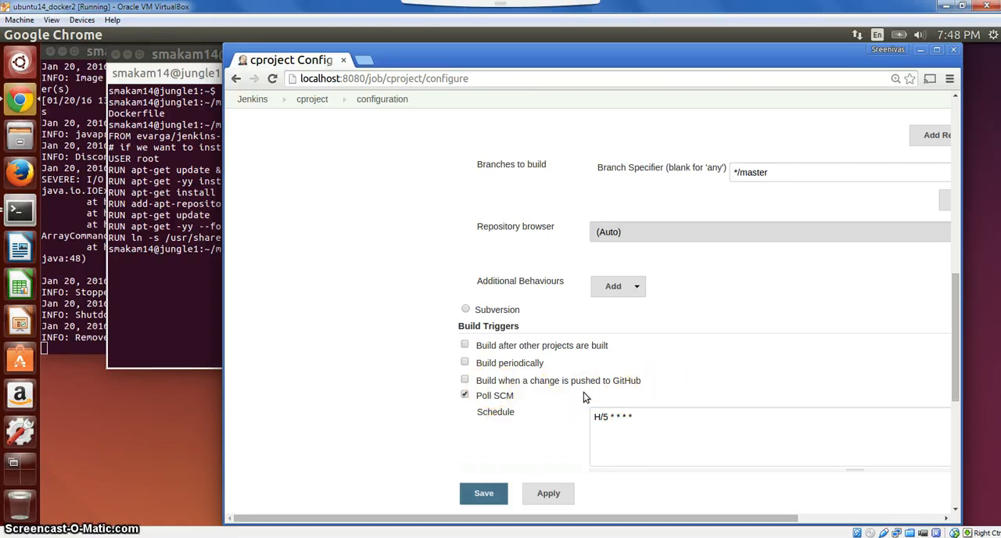
pyautogui.moveTo(955, 354)
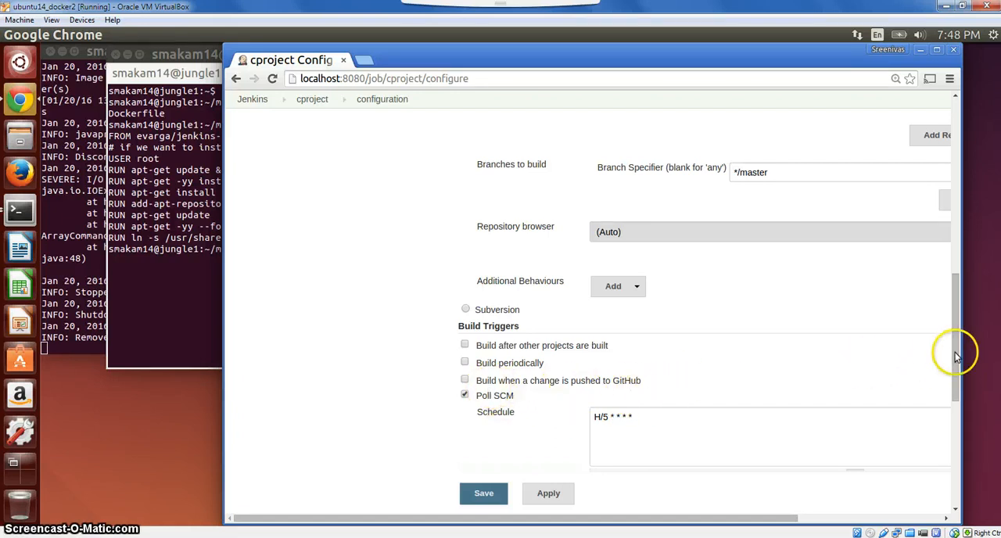
pyautogui.scroll(-3)
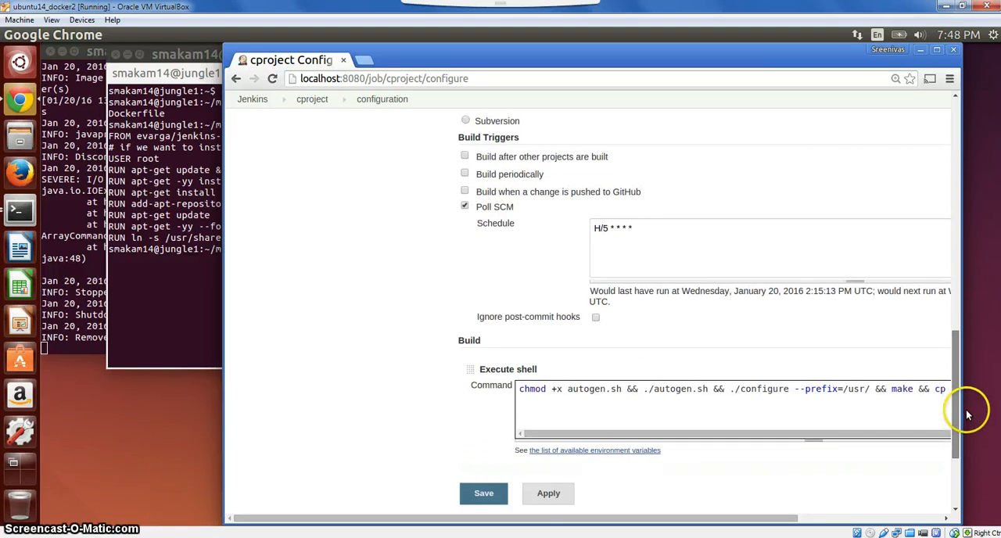
pyautogui.scroll(-3)
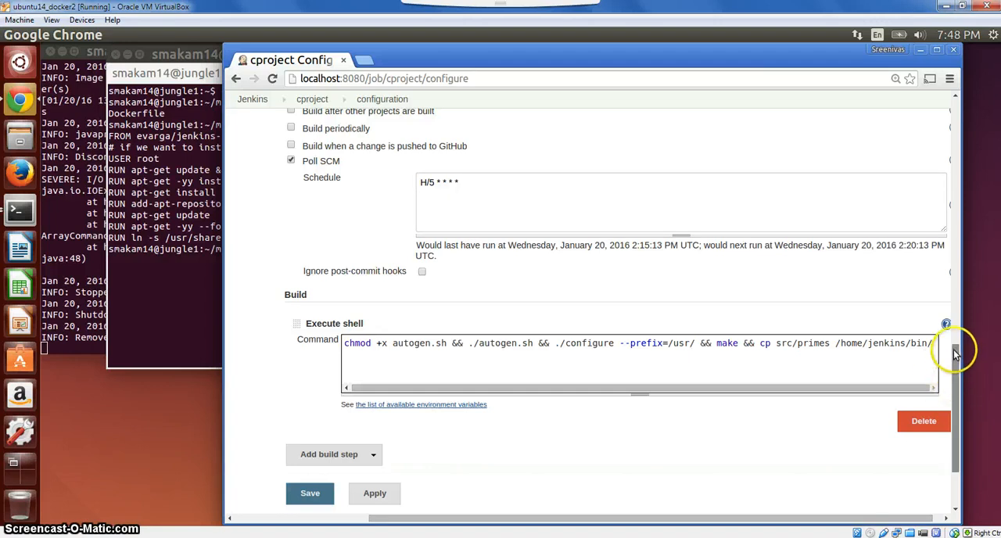
pyautogui.scroll(3)
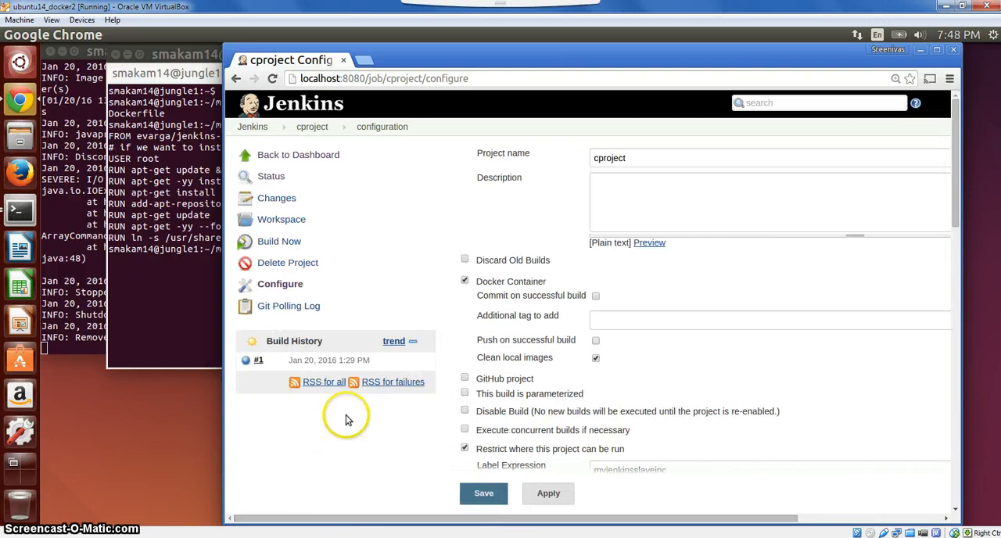
# View cproject build #1's console output through the copy into /home/jenkins/bin/ and Finished: SUCCESS.
pyautogui.click(258, 359)
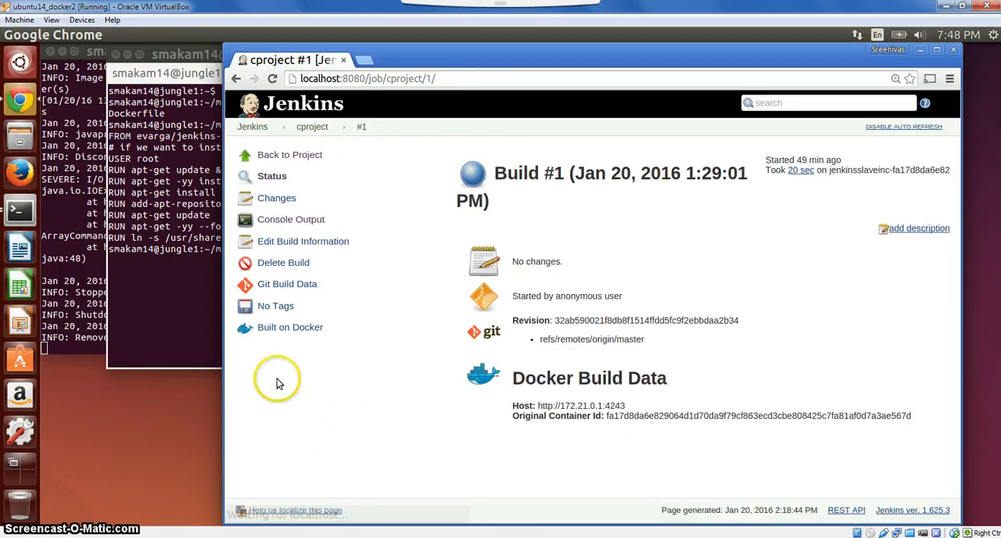
pyautogui.click(291, 219)
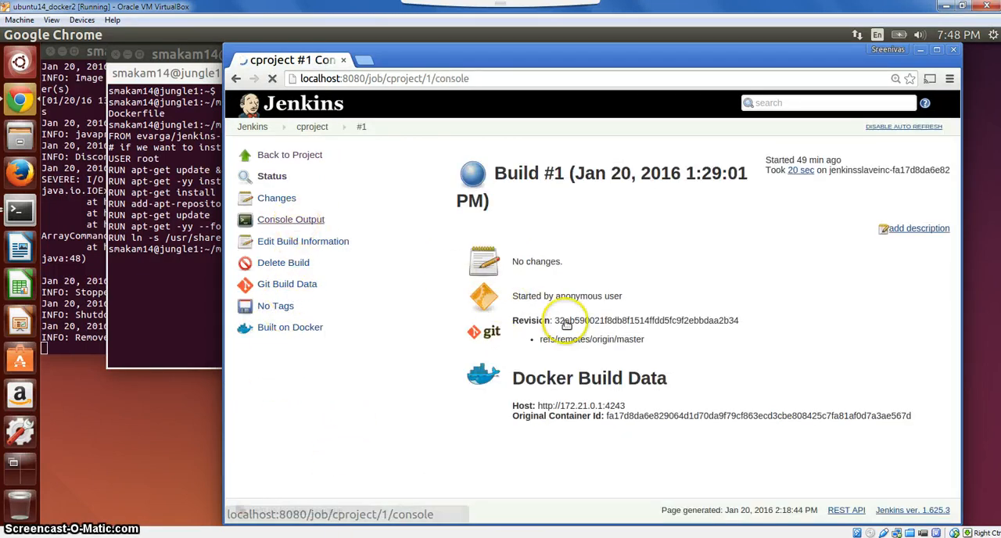
pyautogui.click(290, 219)
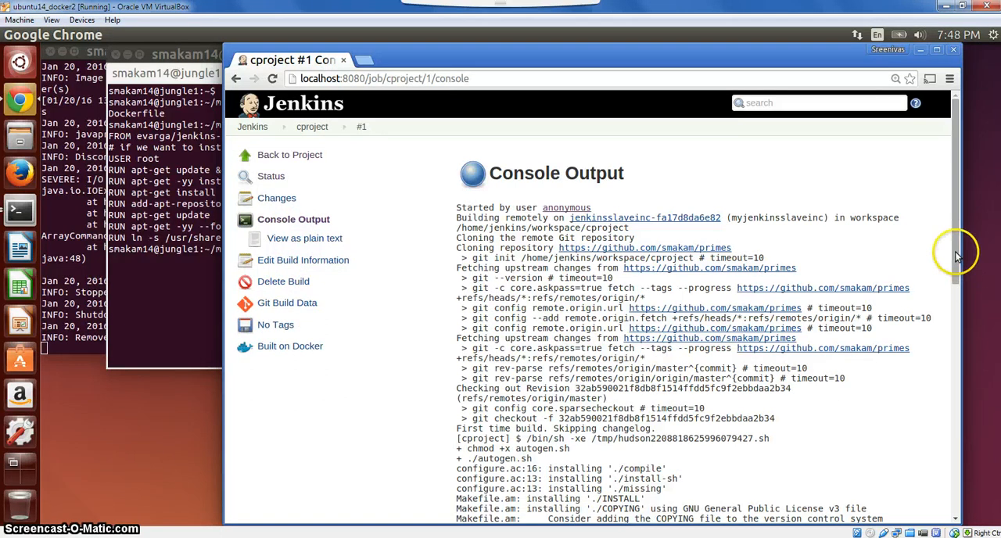
pyautogui.scroll(-3)
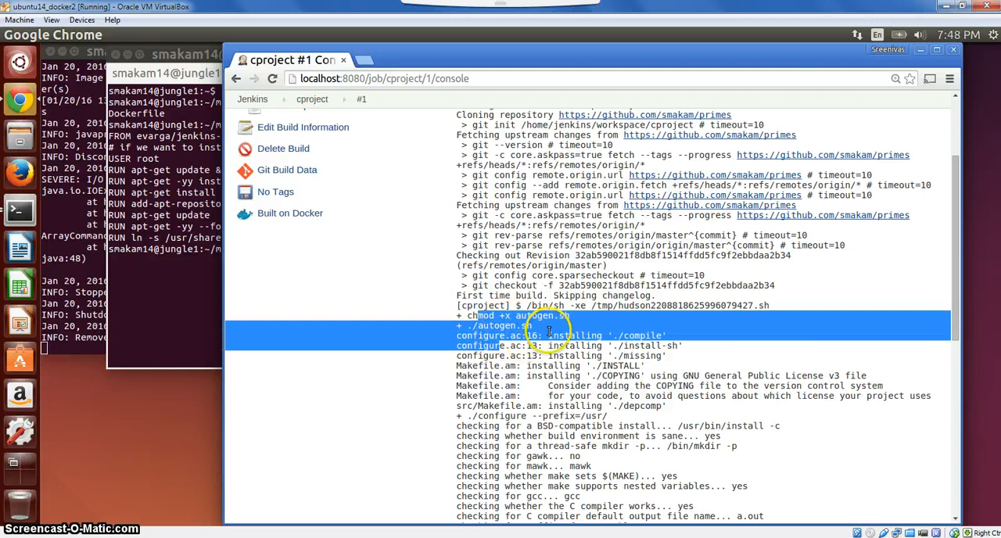
pyautogui.scroll(-3)
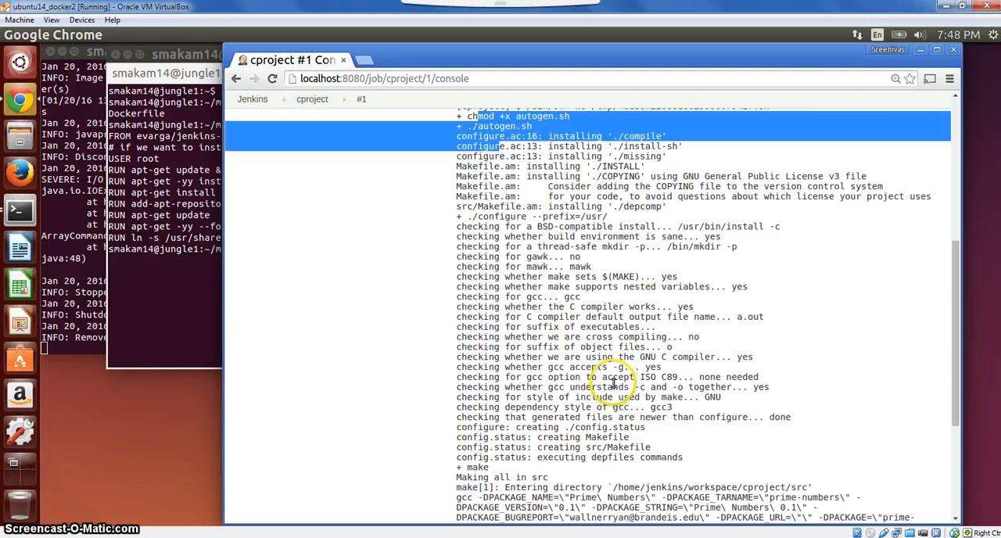
pyautogui.scroll(-3)
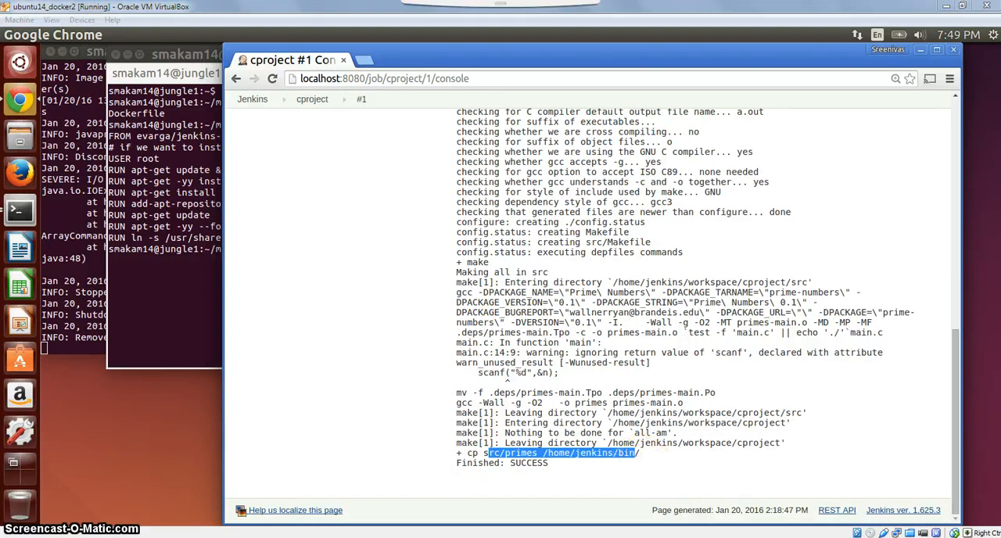
# From the dashboard, show javaproject's configuration with label myjenkinsslaveinjava and Git repo smakam/game-of-life.
pyautogui.click(252, 98)
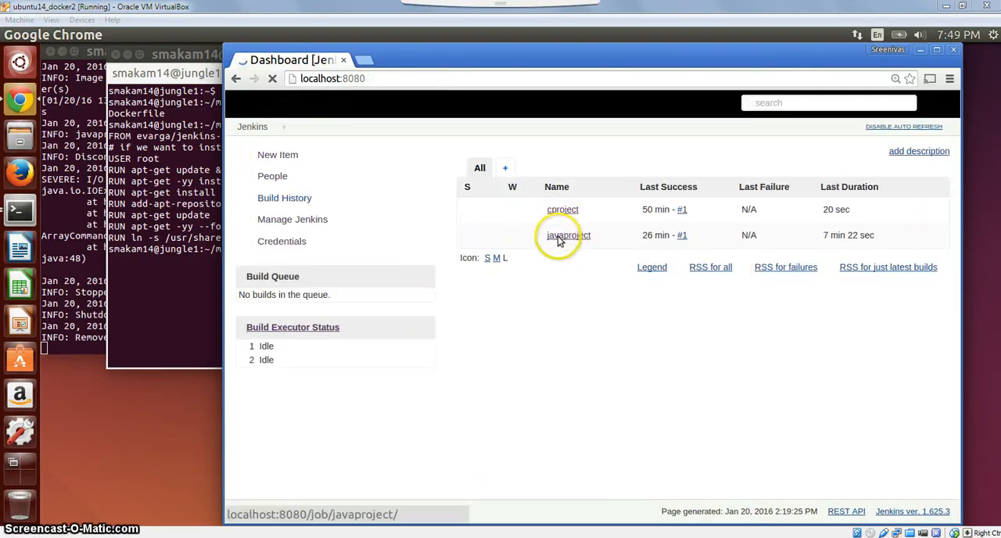
pyautogui.click(567, 234)
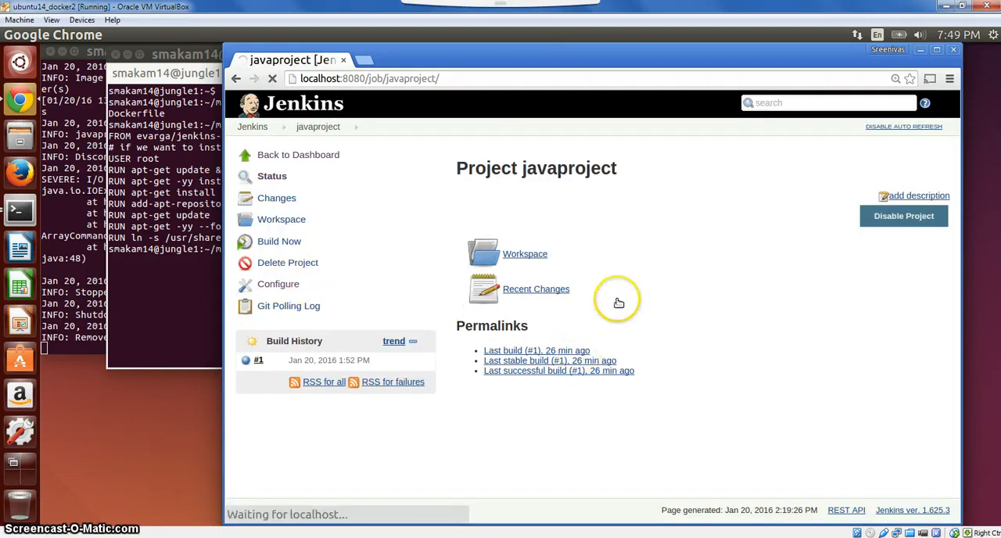
pyautogui.click(278, 283)
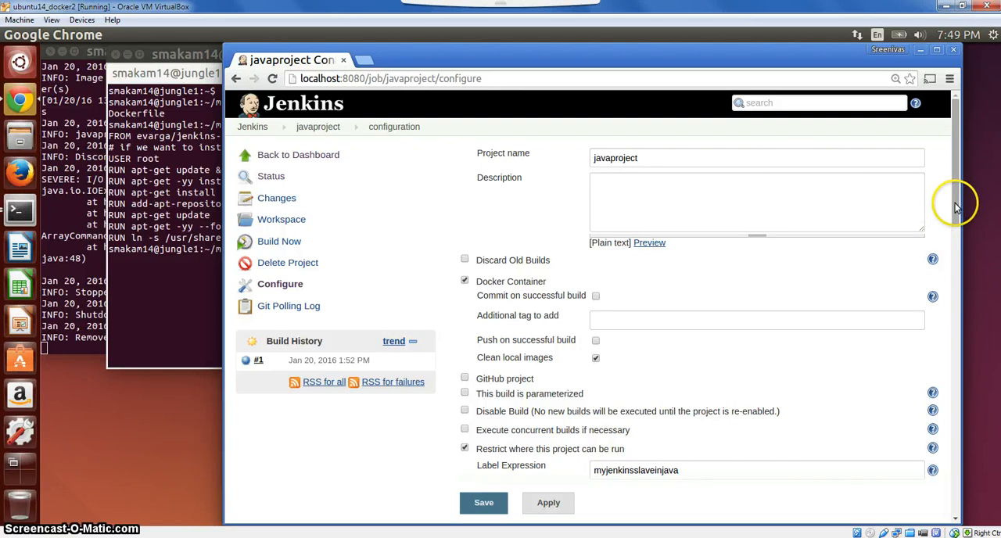
pyautogui.scroll(-3)
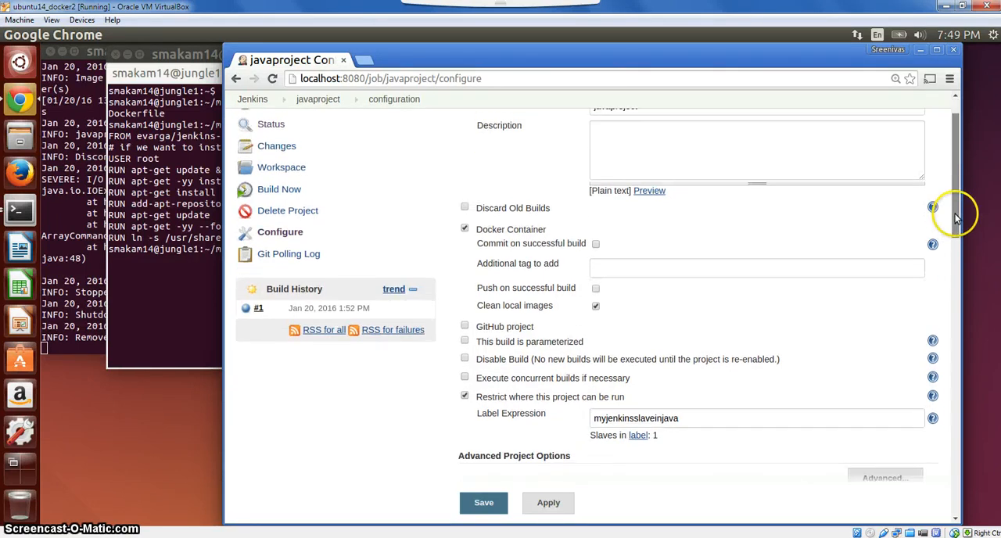
pyautogui.scroll(-3)
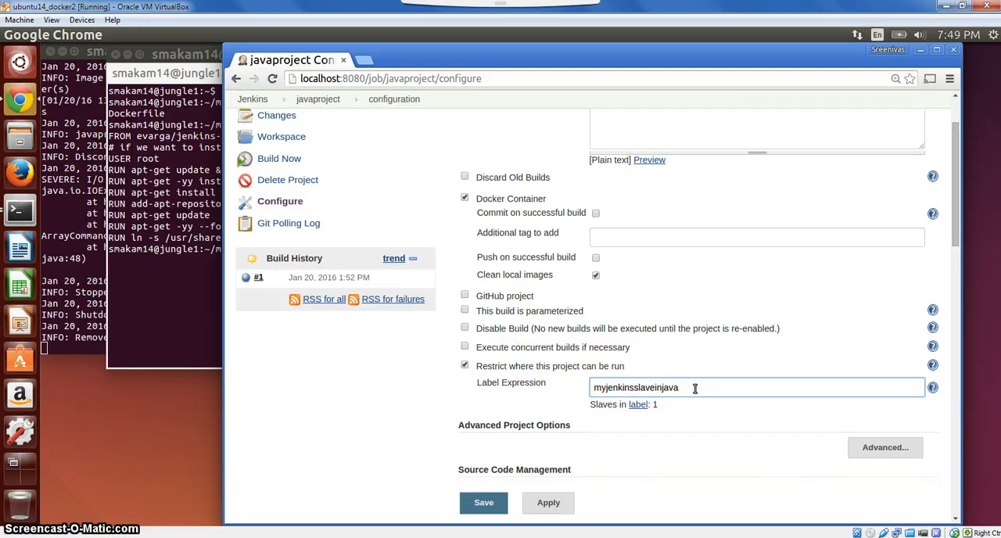
pyautogui.moveTo(690, 391)
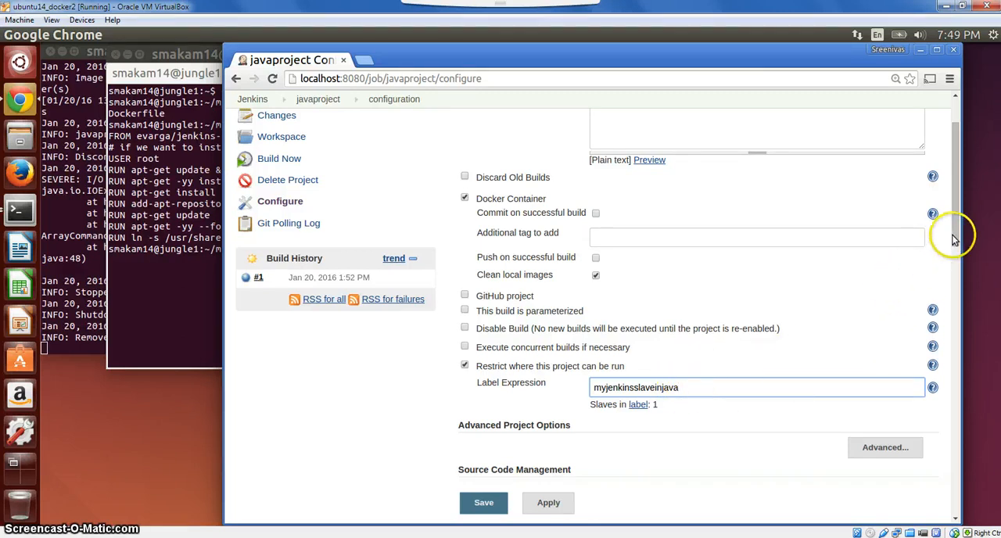
pyautogui.scroll(-3)
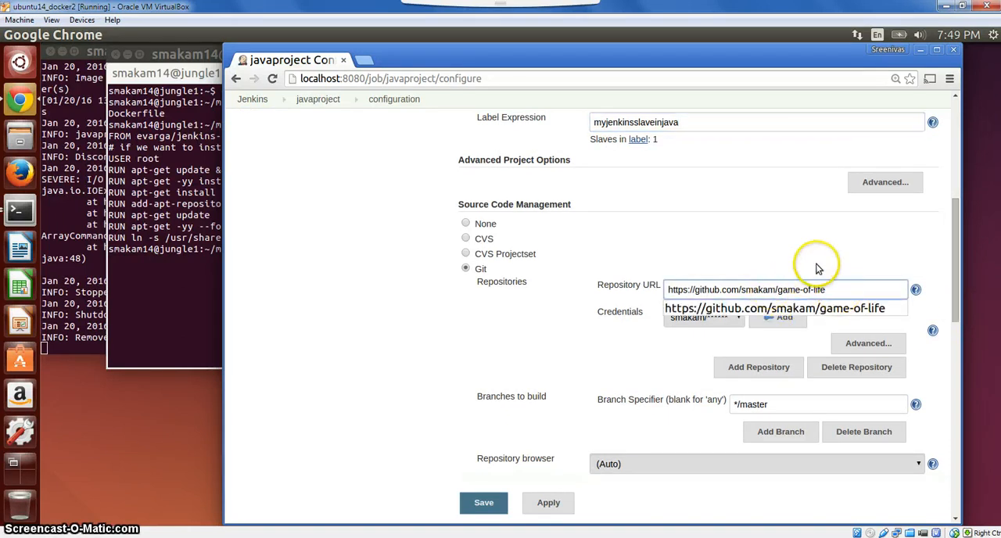
pyautogui.scroll(-3)
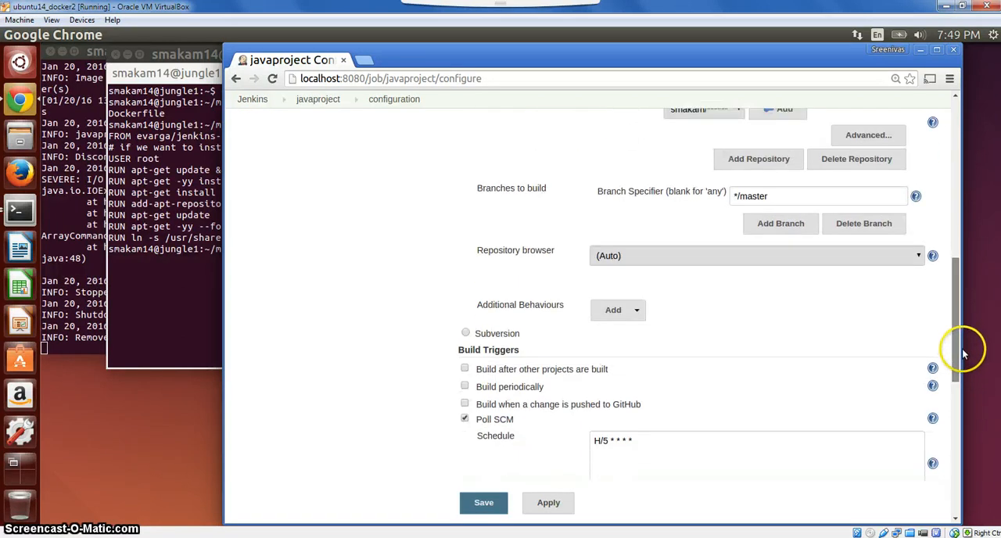
pyautogui.scroll(-3)
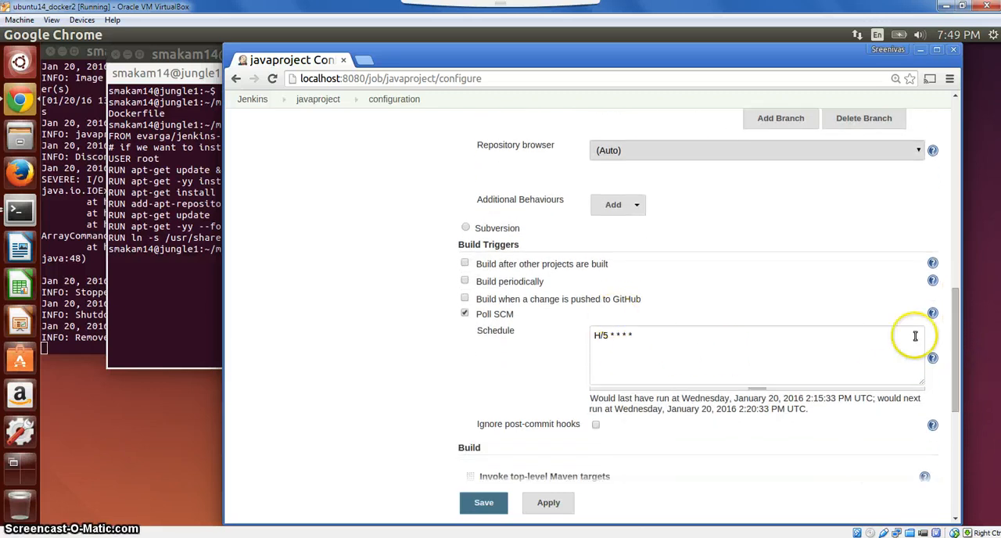
pyautogui.scroll(-3)
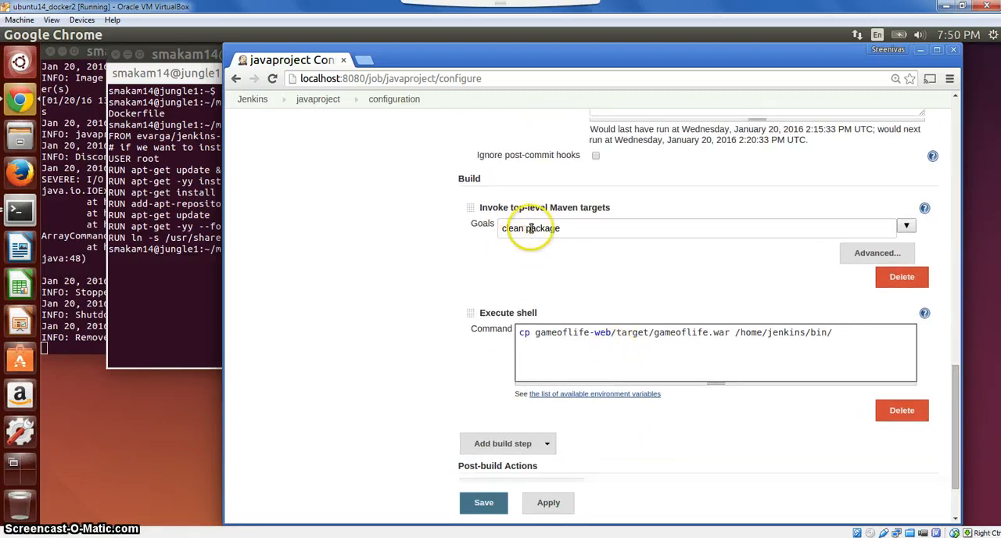
pyautogui.moveTo(538, 217)
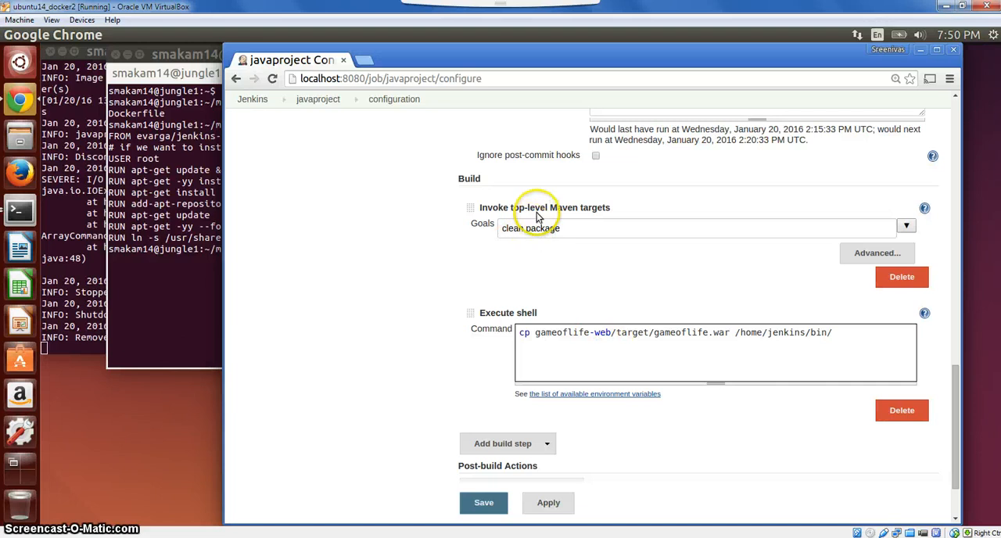
pyautogui.moveTo(602, 217)
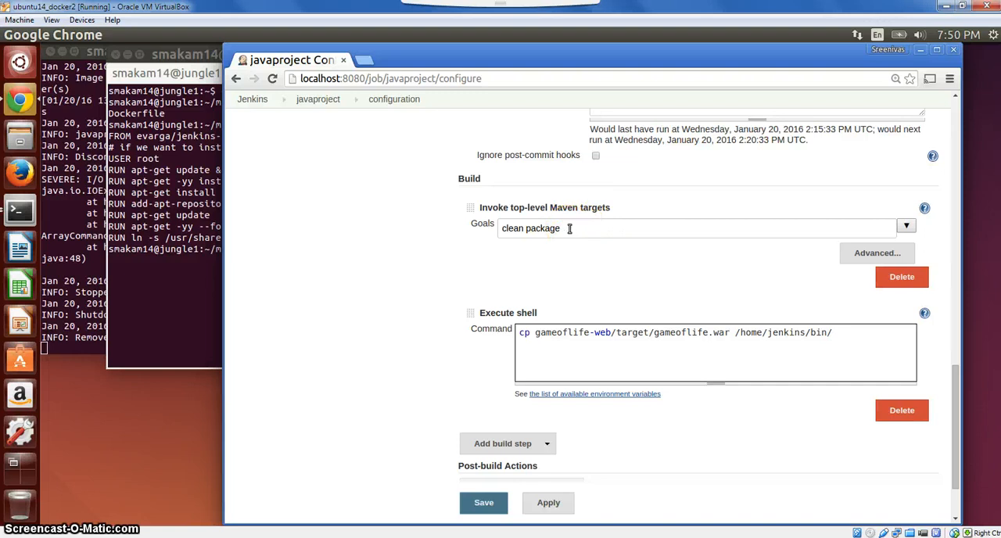
pyautogui.moveTo(607, 345)
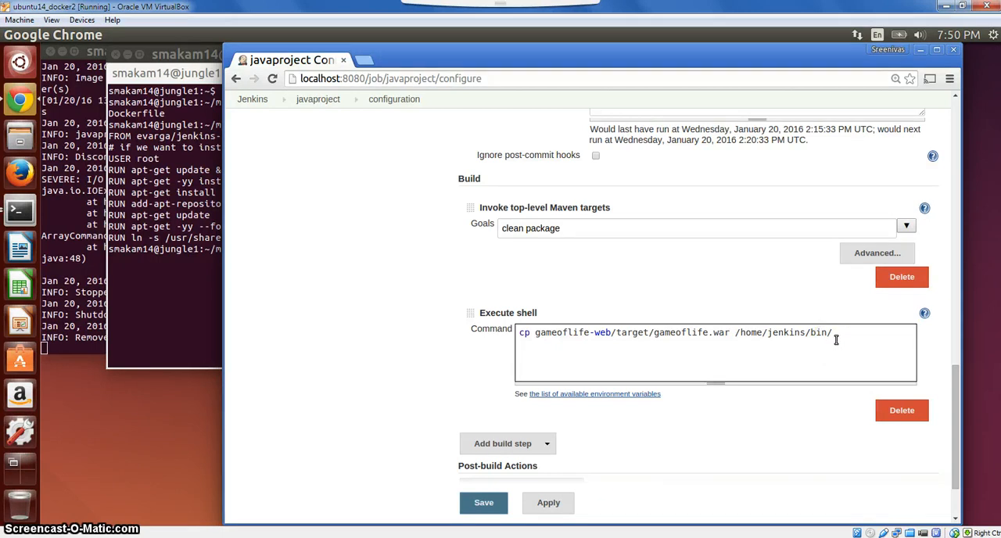
pyautogui.scroll(3)
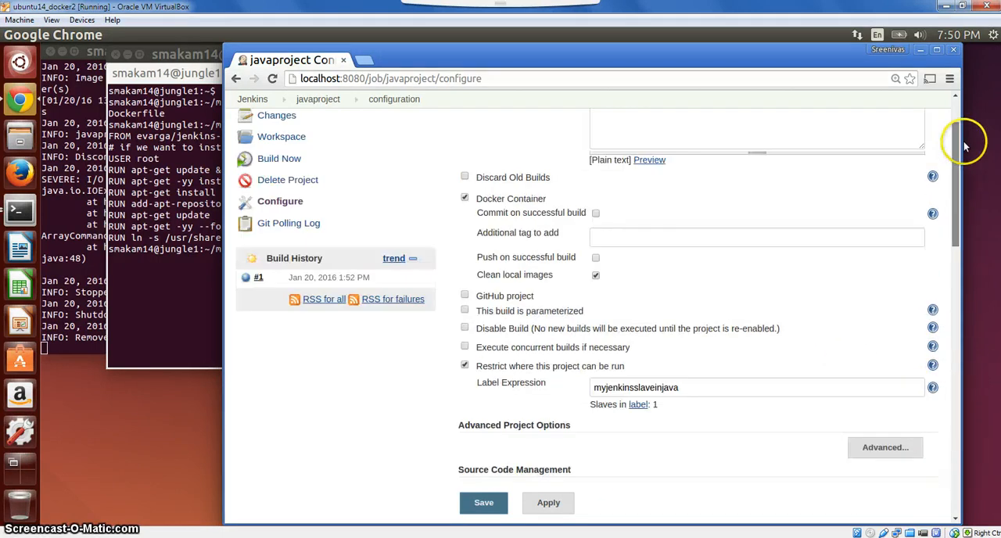
# View javaproject build #1's console log down to BUILD SUCCESS and gameoflife.war copied to /home/jenkins/bin/.
pyautogui.scroll(3)
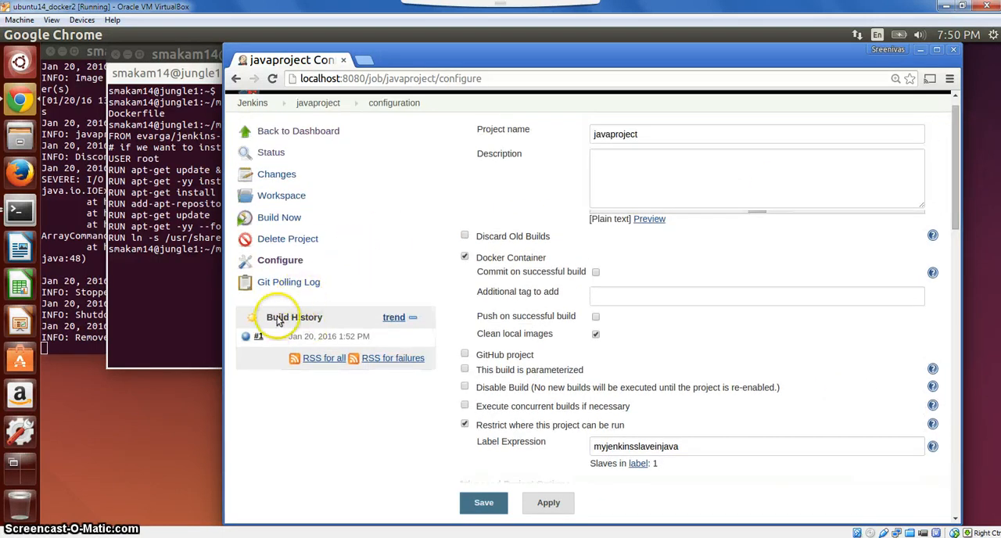
pyautogui.click(258, 334)
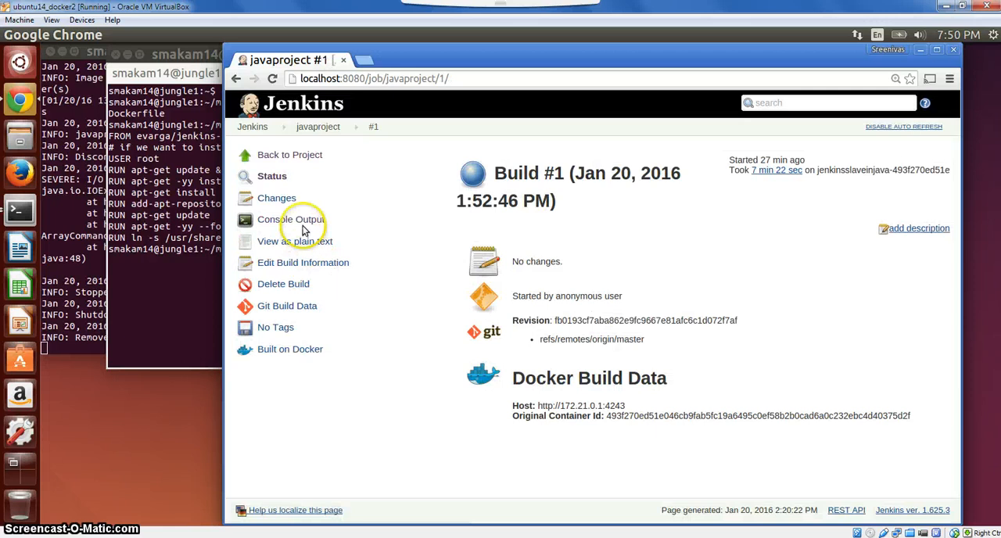
pyautogui.click(294, 219)
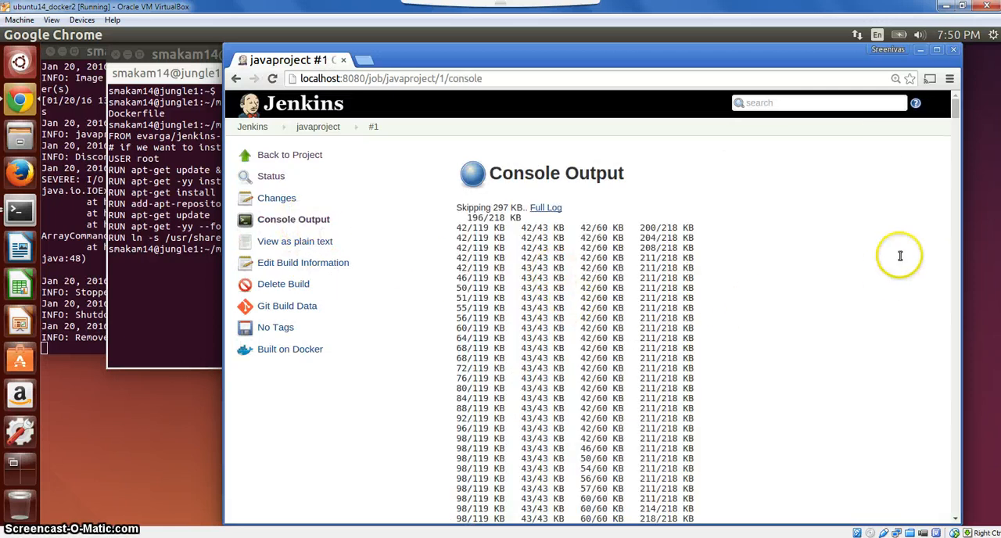
pyautogui.scroll(-3)
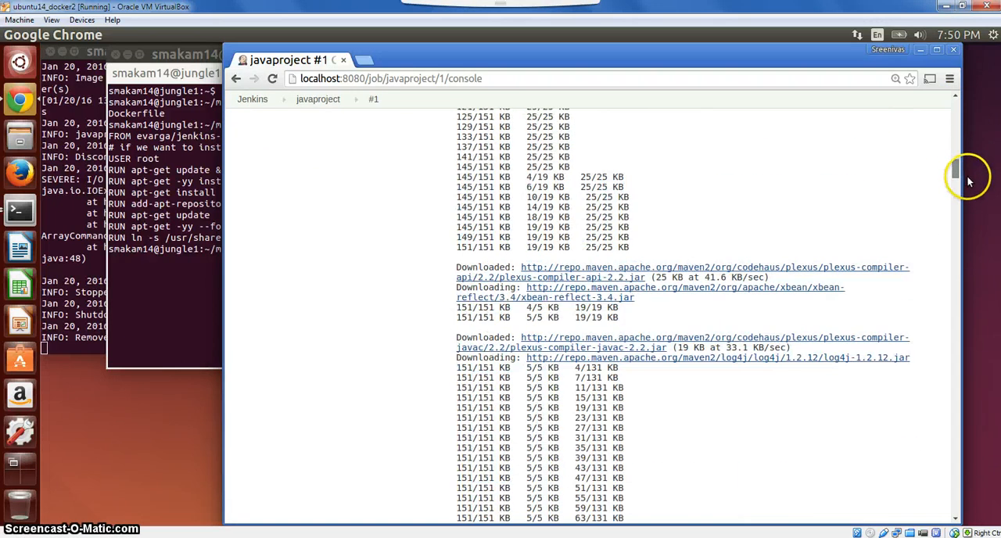
pyautogui.scroll(-3)
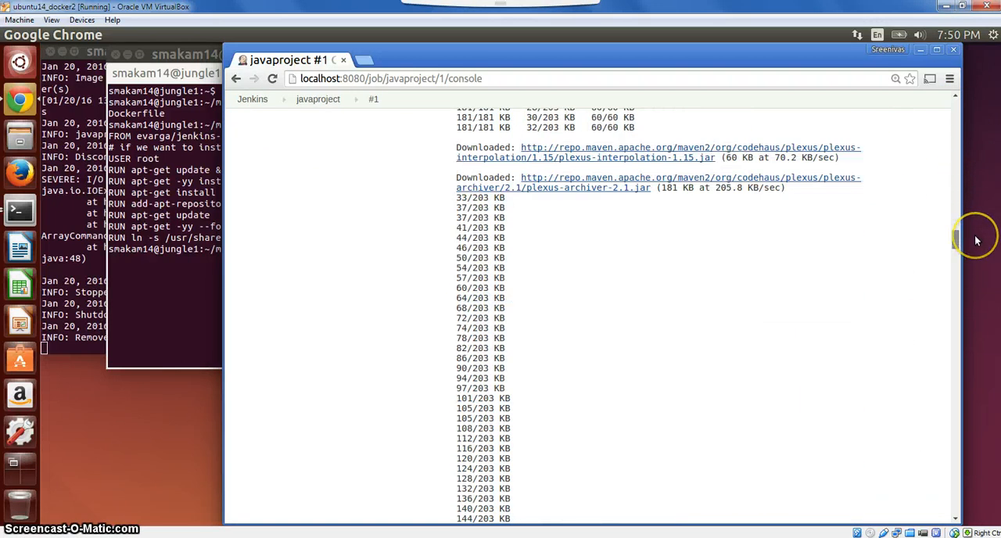
pyautogui.scroll(-3)
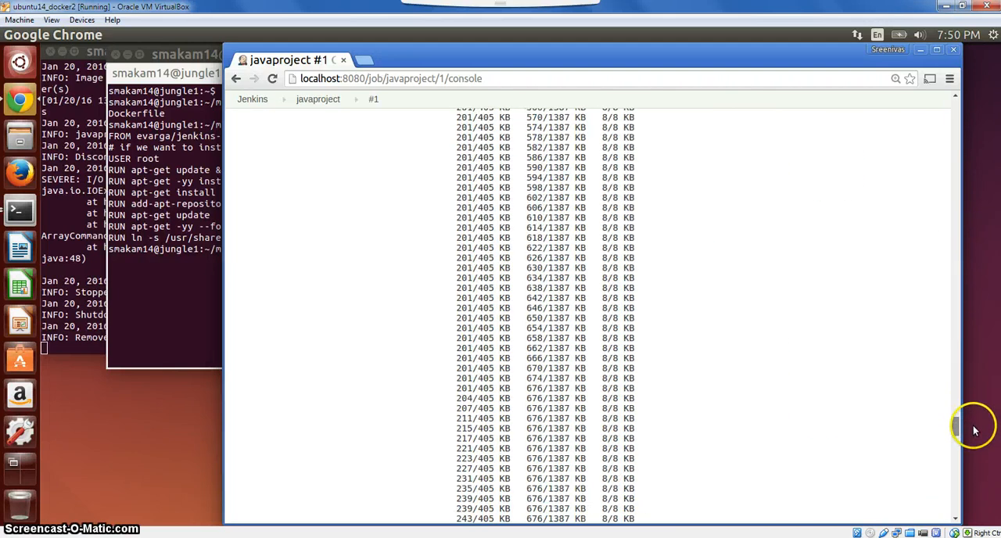
pyautogui.scroll(-3)
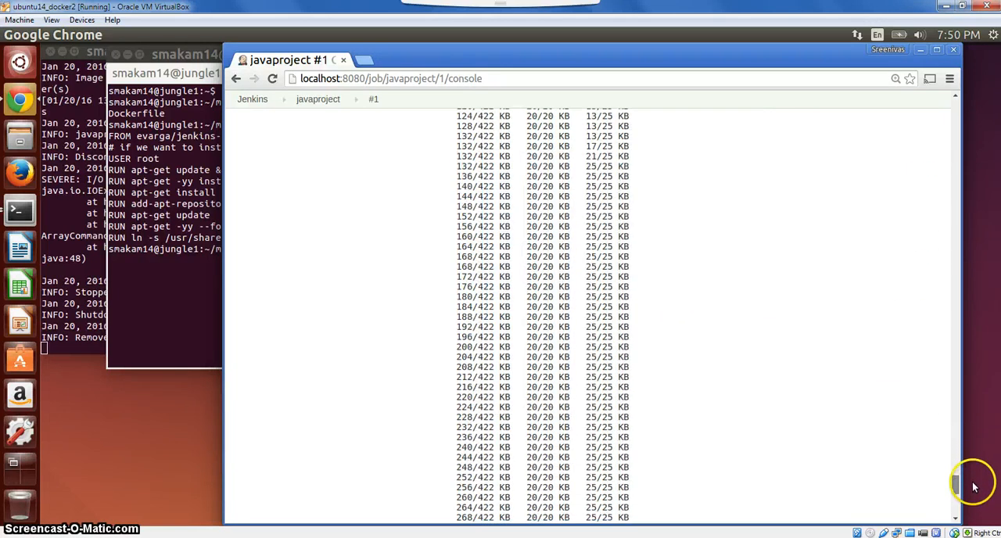
pyautogui.scroll(-3)
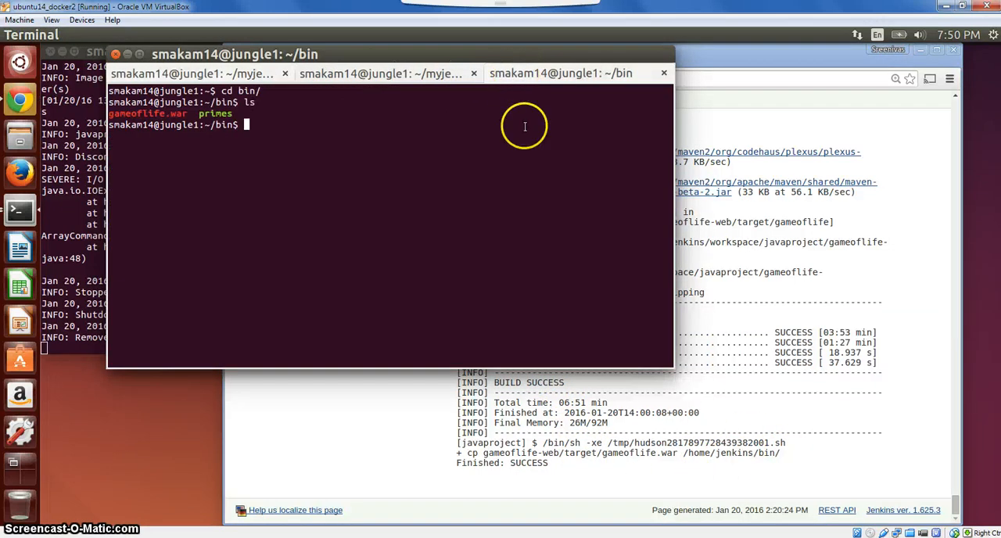
# Run pwd in /home/smakam14/bin and start the docker ps check of running containers.
pyautogui.write('pwd')
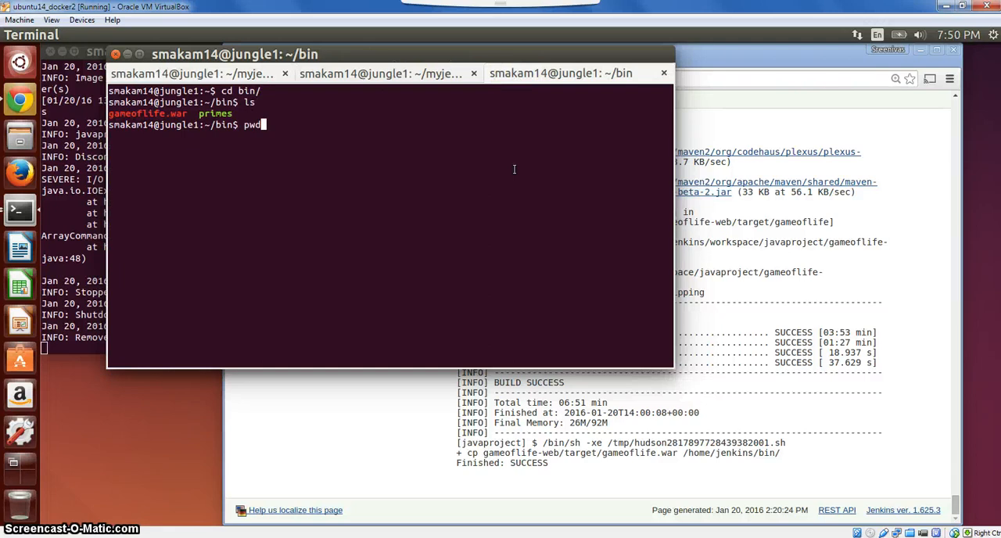
pyautogui.press('Return')
pyautogui.write('ls -la')
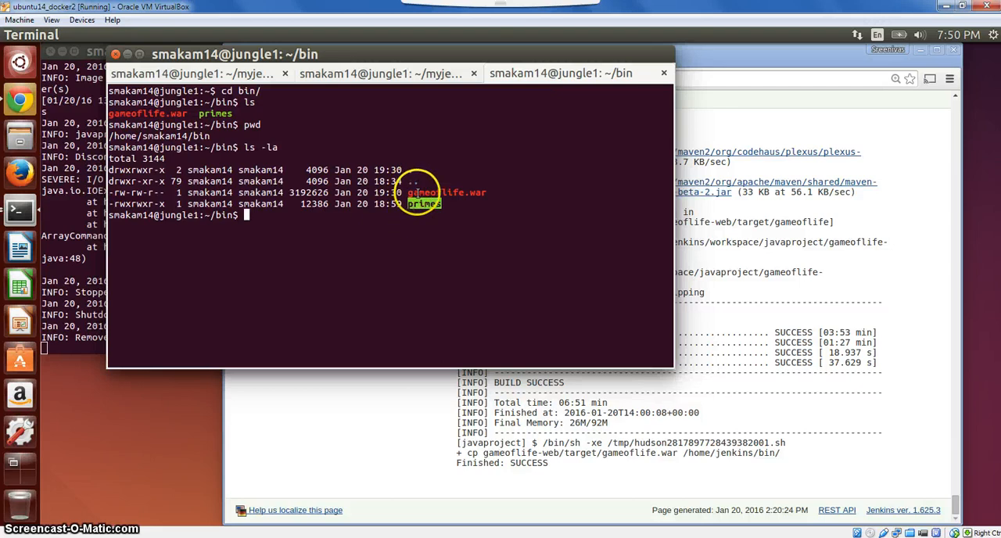
pyautogui.write('docker ps')
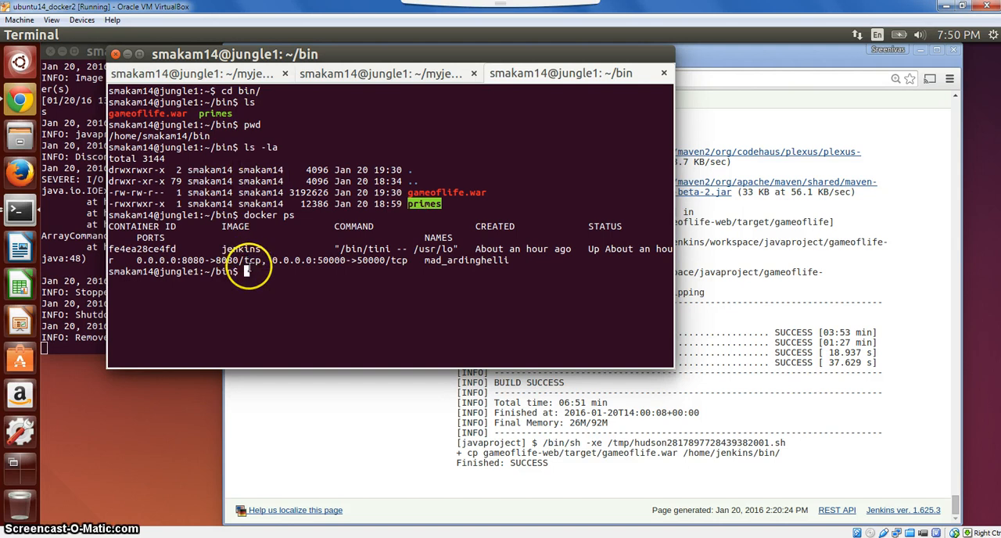
pyautogui.moveTo(263, 281)
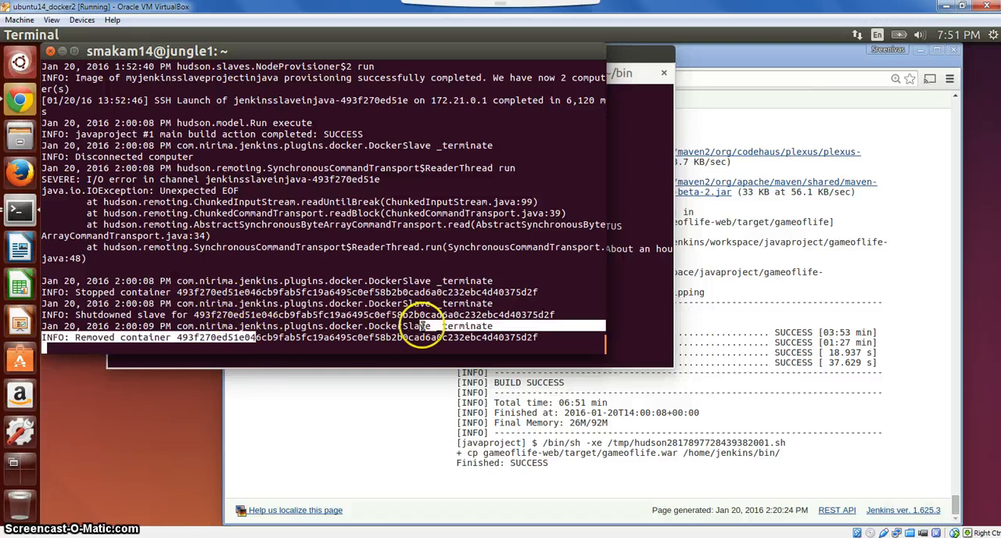
# Check the Jenkins log shows the slave container stopped and removed, then return to the bin session.
pyautogui.scroll(3)
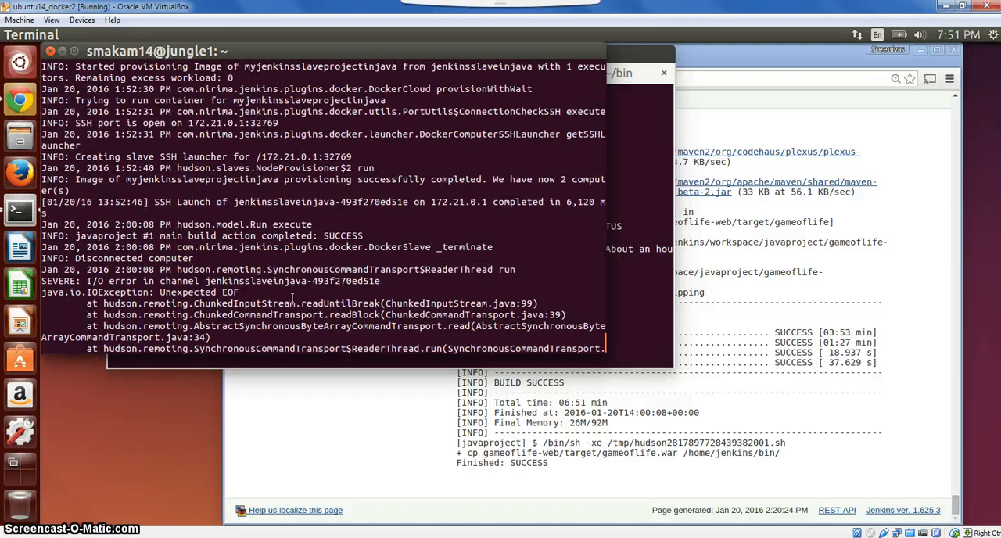
pyautogui.scroll(-3)
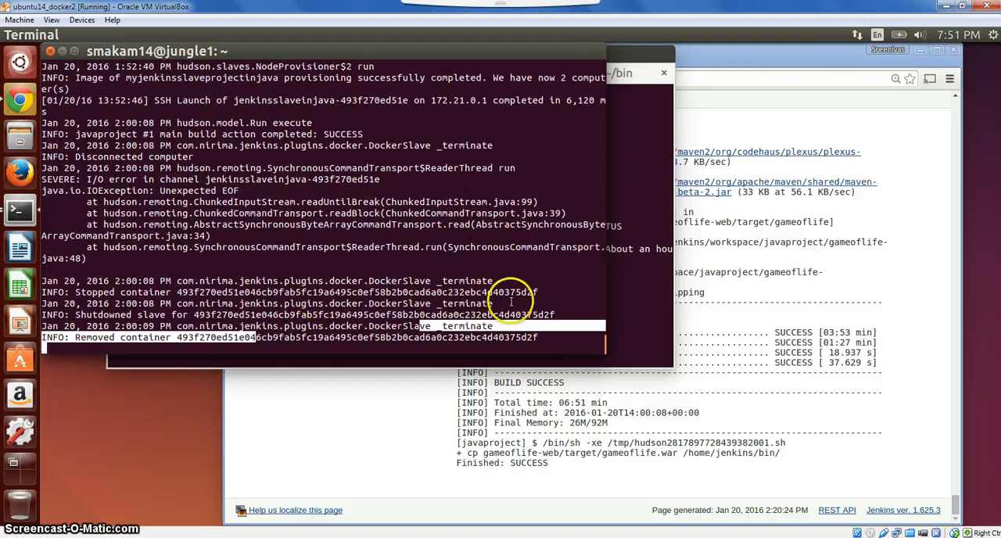
pyautogui.click(560, 72)
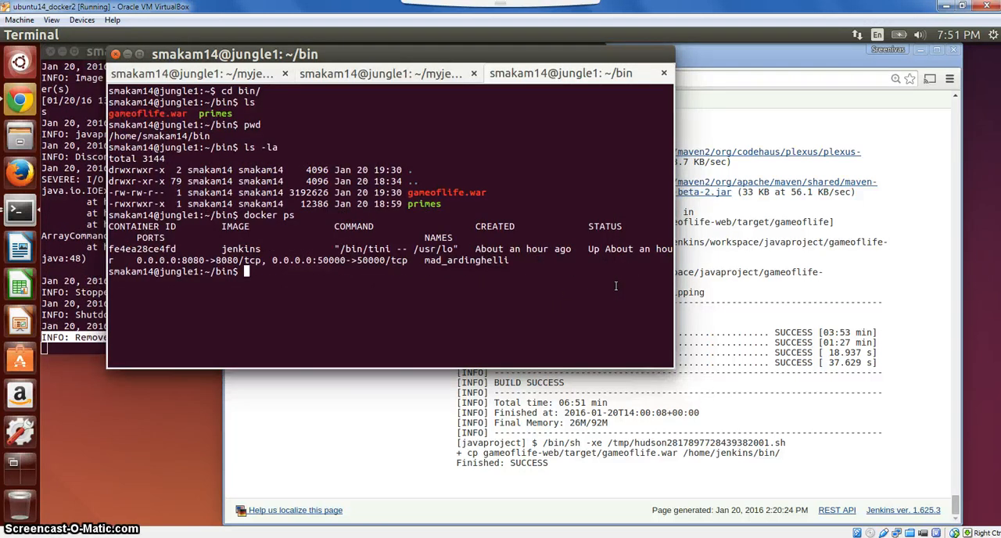
pyautogui.moveTo(828, 294)
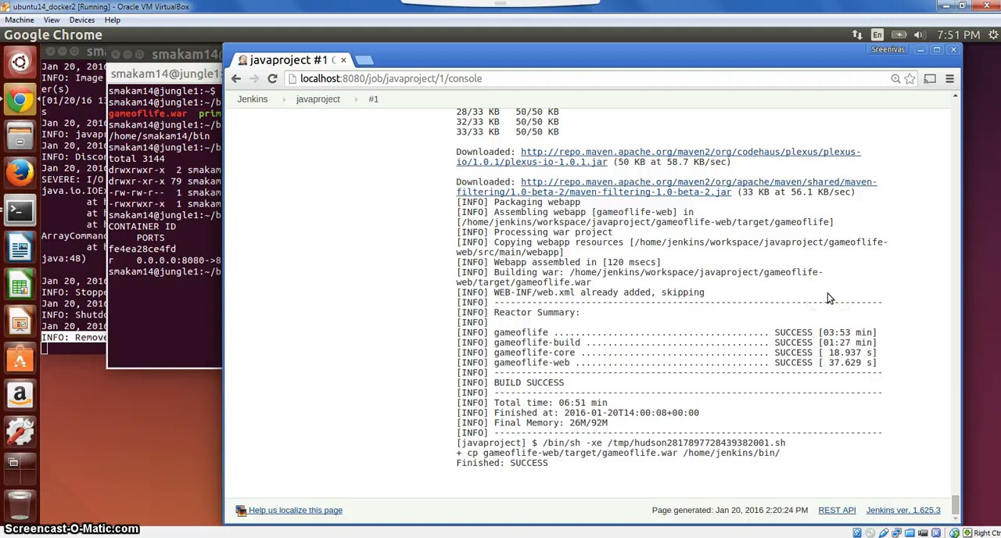
pyautogui.moveTo(207, 266)
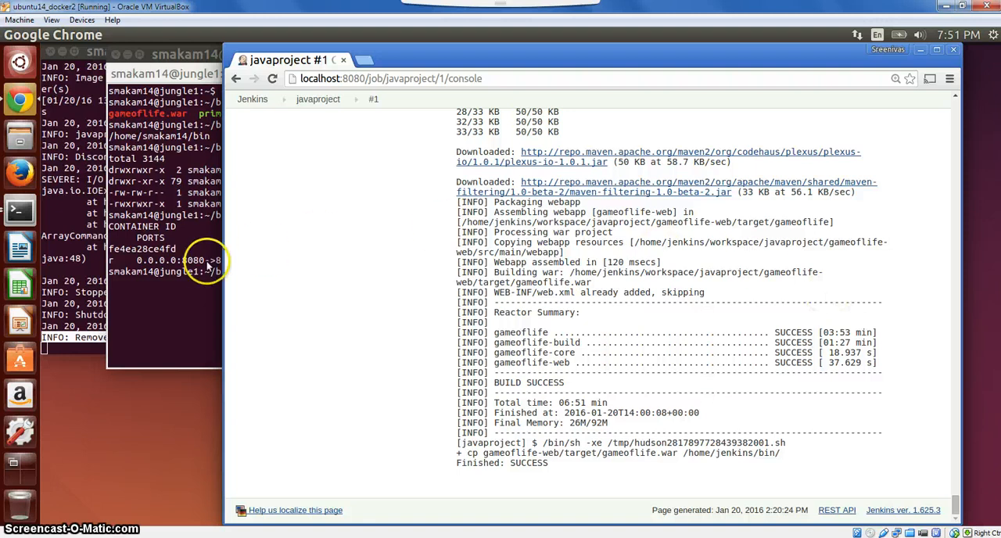